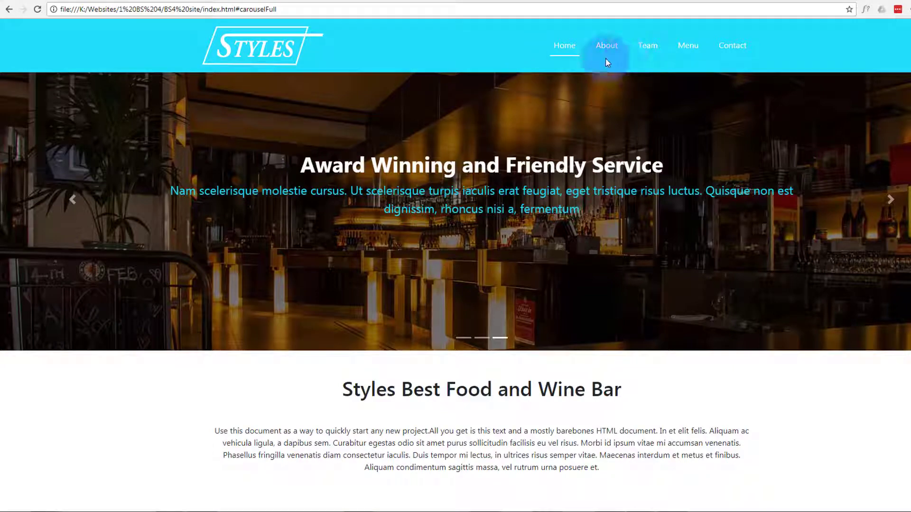
mouse_move(563, 46)
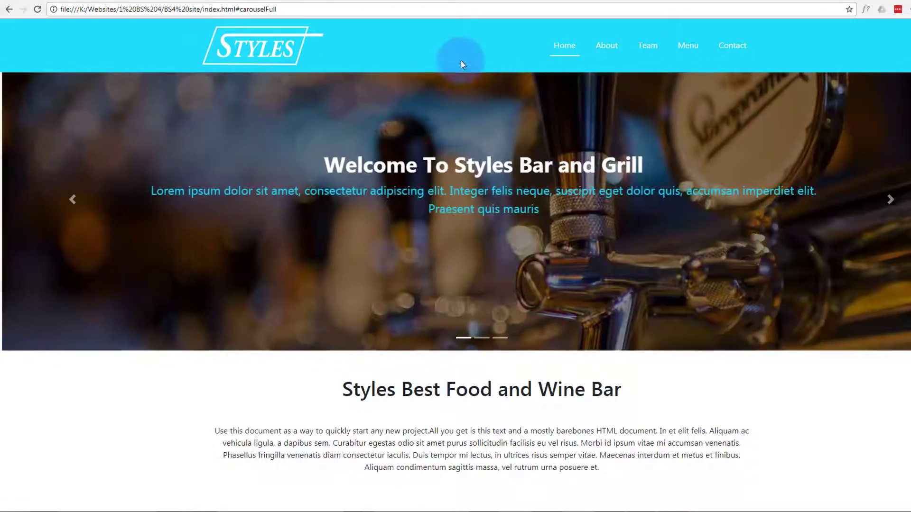
Jump the local Styles page to its About section using the navbar About link
scroll(down, 3)
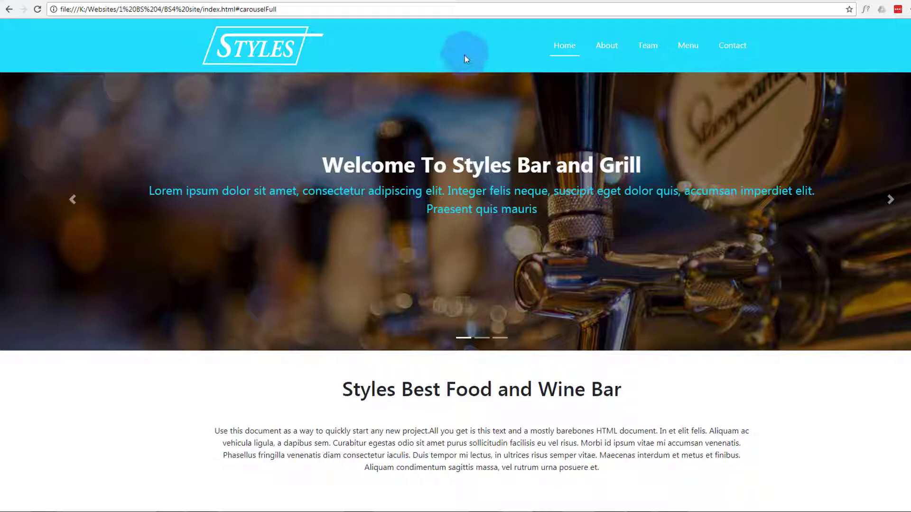
mouse_move(606, 46)
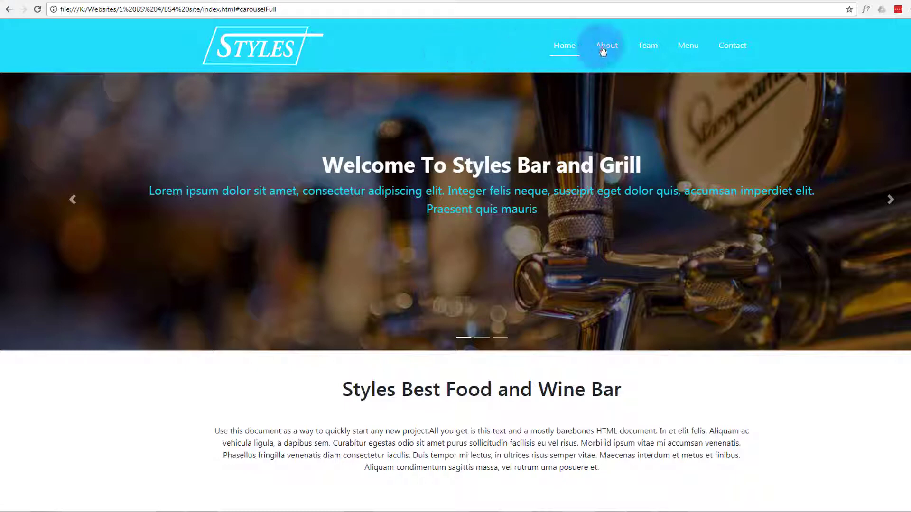
click(605, 46)
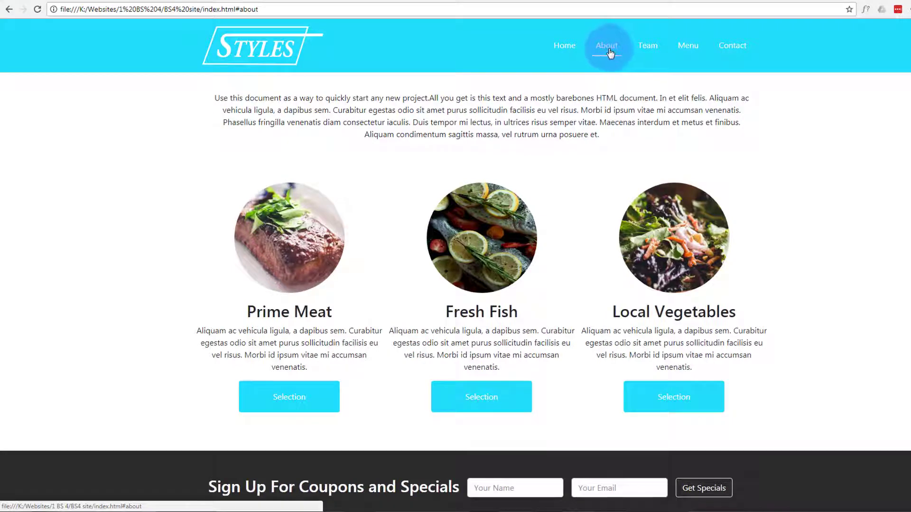
click(563, 46)
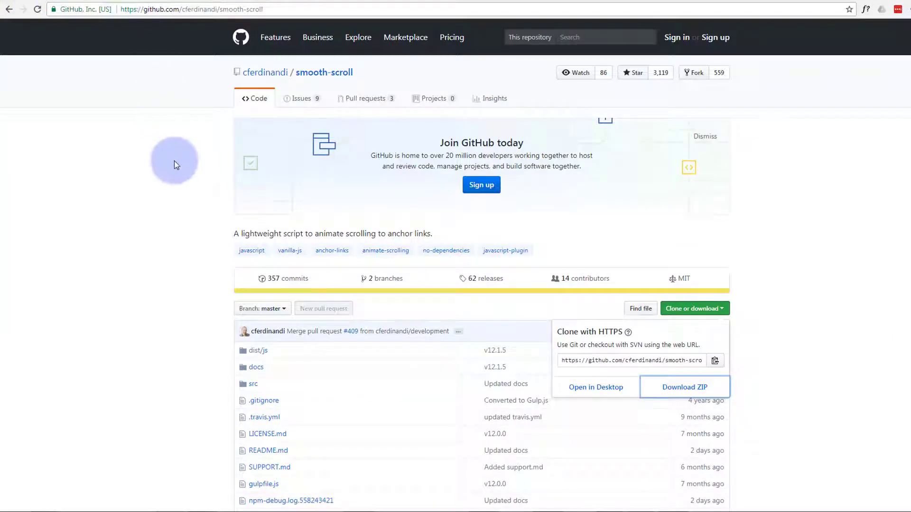
mouse_move(114, 211)
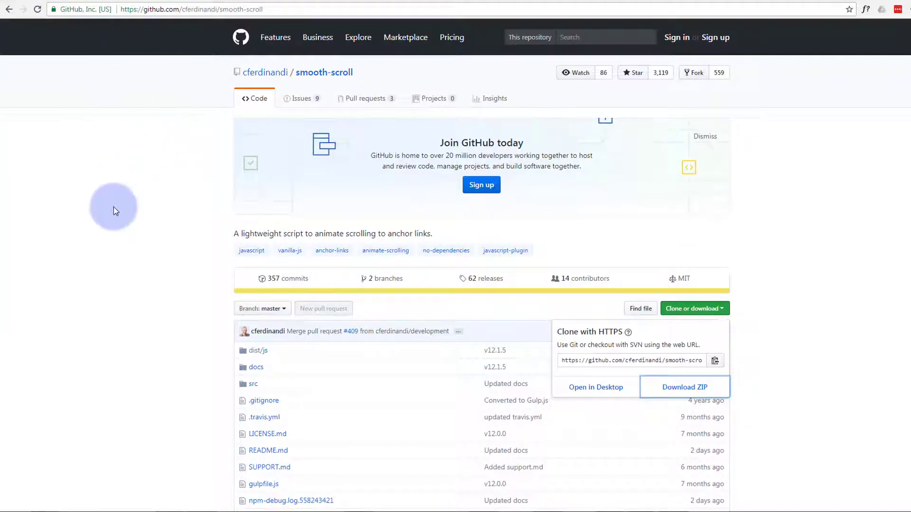
mouse_move(318, 83)
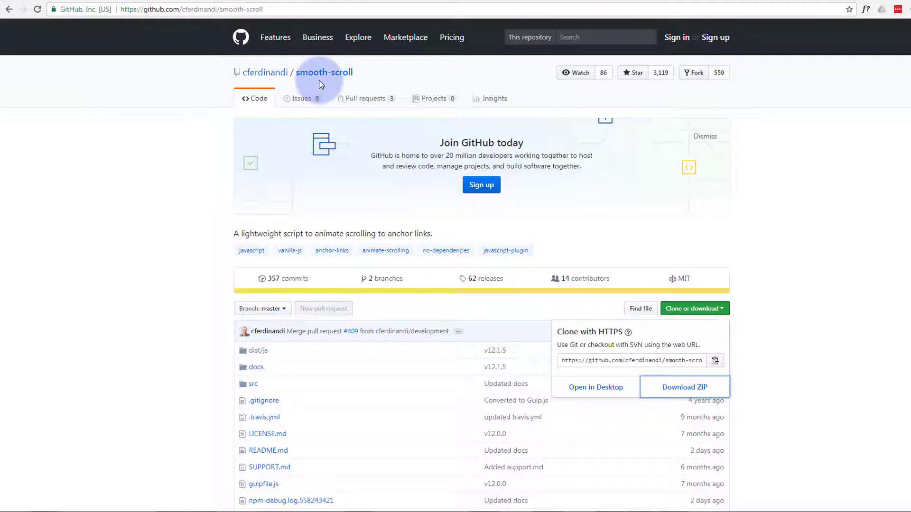
mouse_move(135, 178)
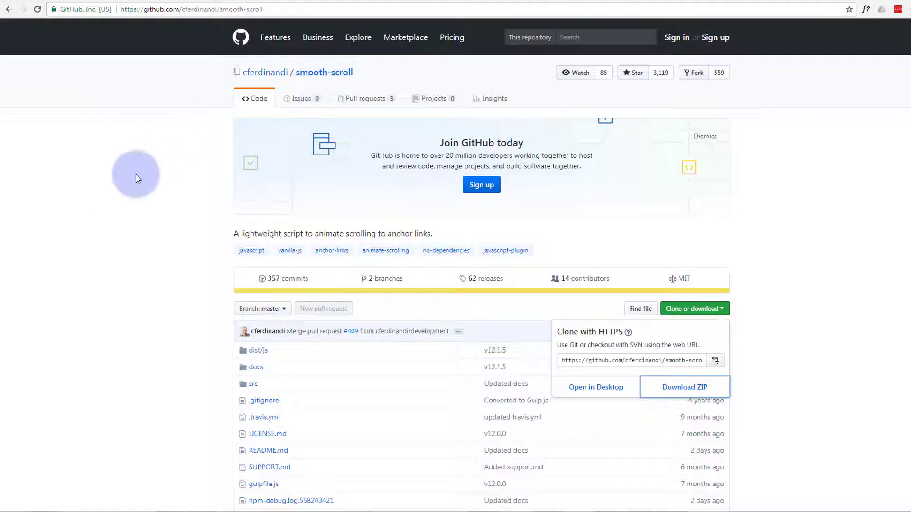
Download the smooth-scroll GitHub repository as a ZIP through 'Clone or download'
scroll(down, 3)
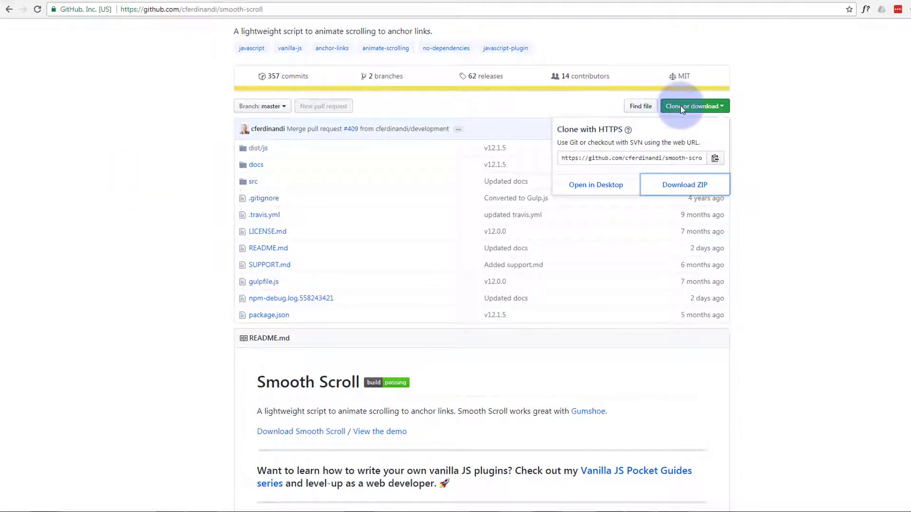
click(692, 105)
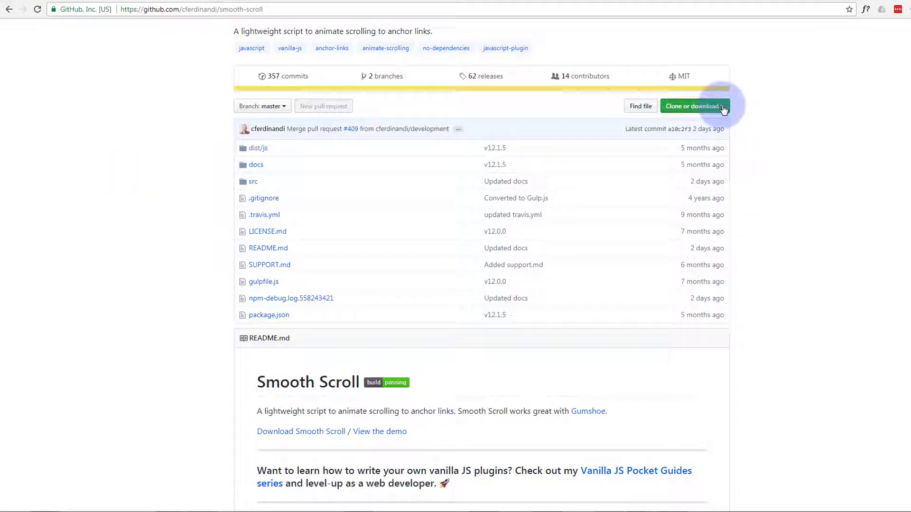
click(691, 106)
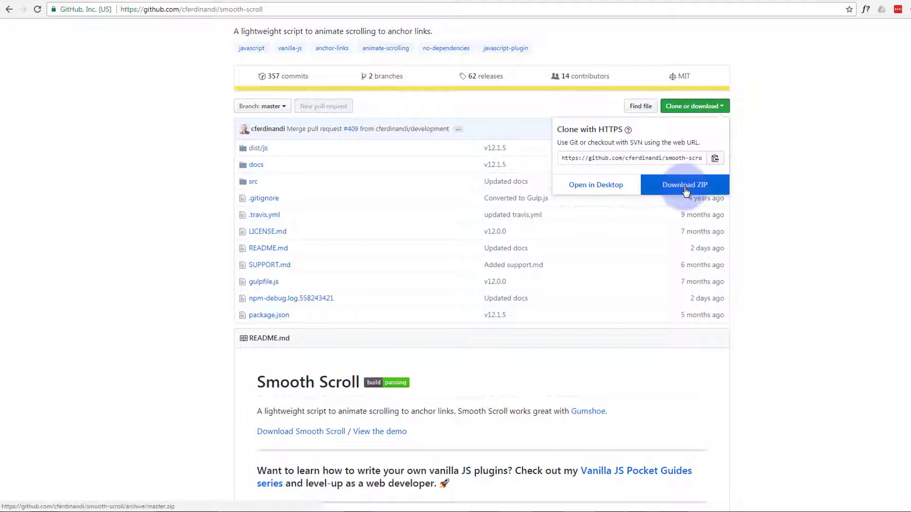
click(684, 184)
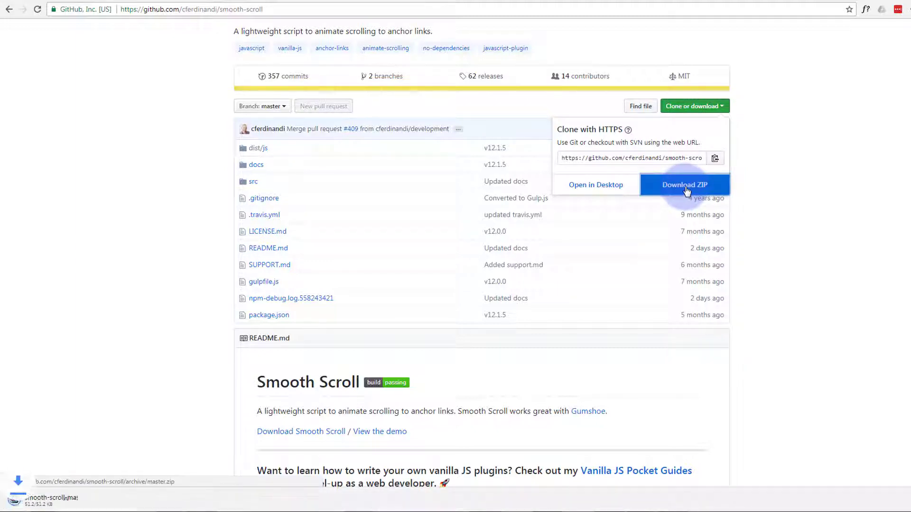
click(684, 185)
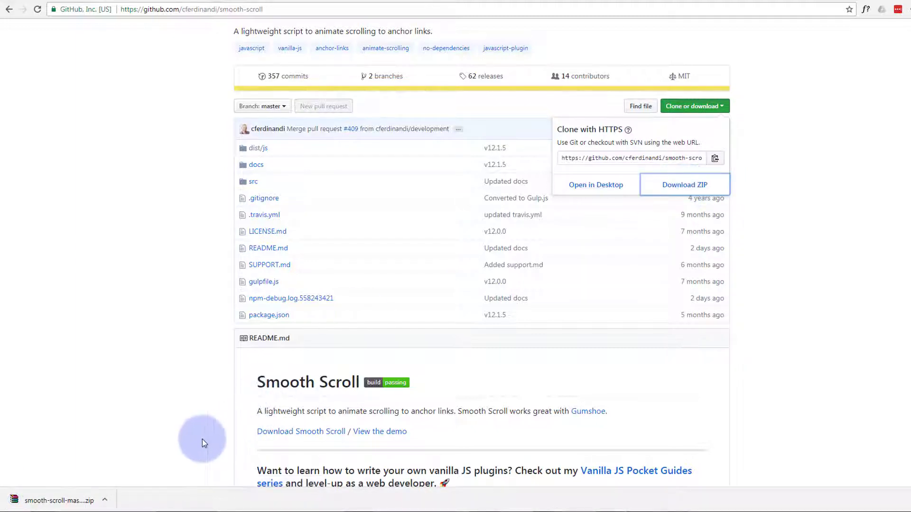
mouse_move(106, 500)
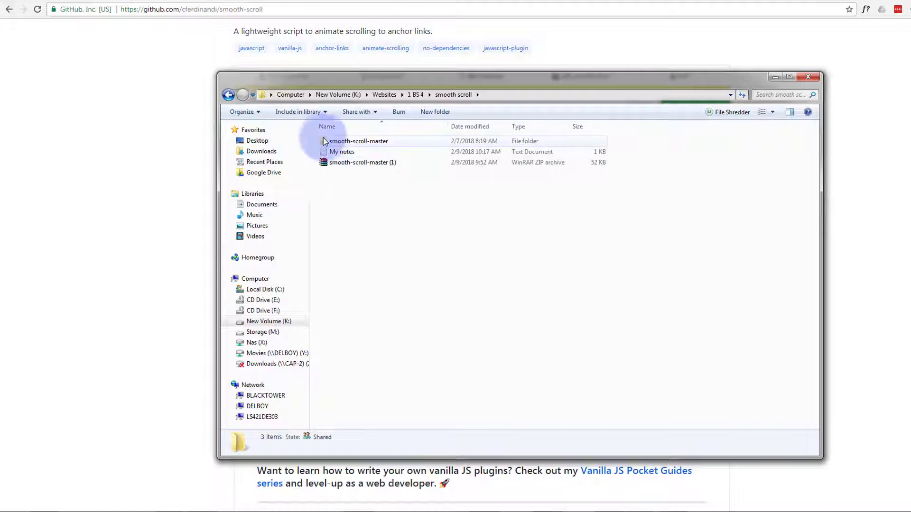
Open the smooth-scroll-master folder and open its LICENSE file in Brackets
double_click(359, 141)
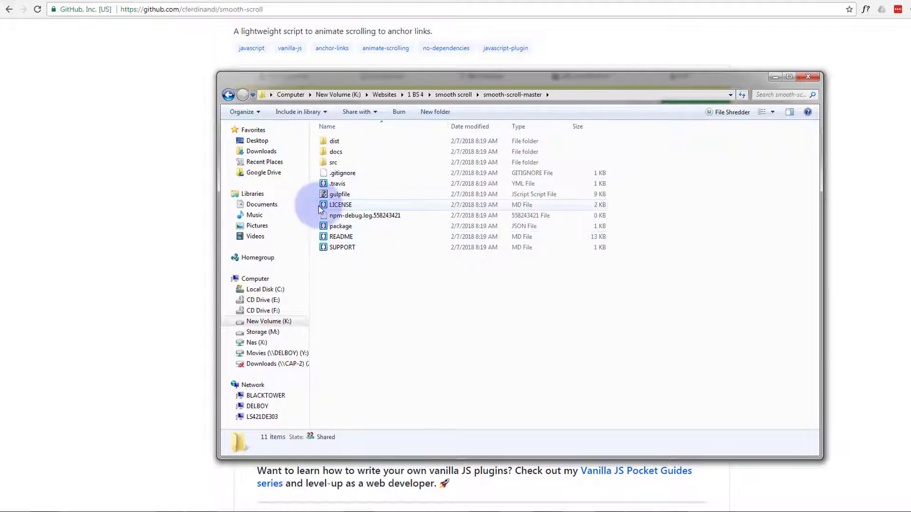
right_click(340, 205)
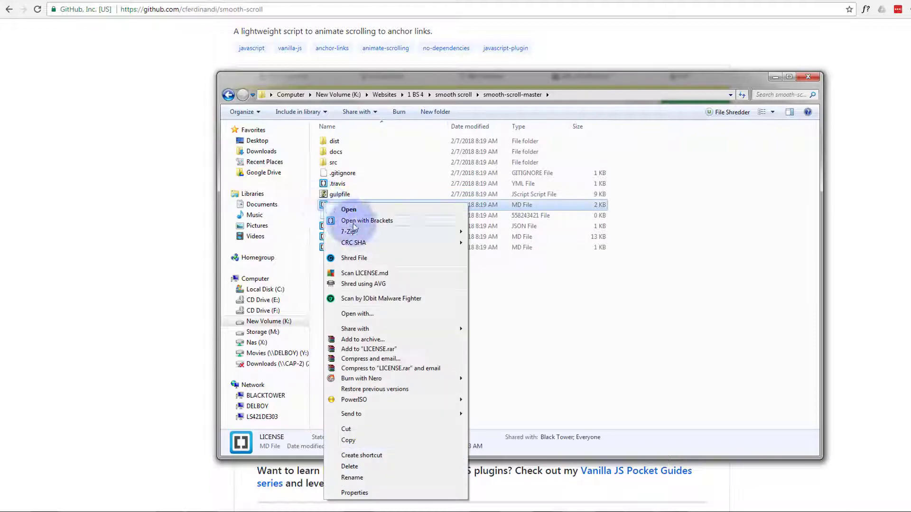
click(367, 220)
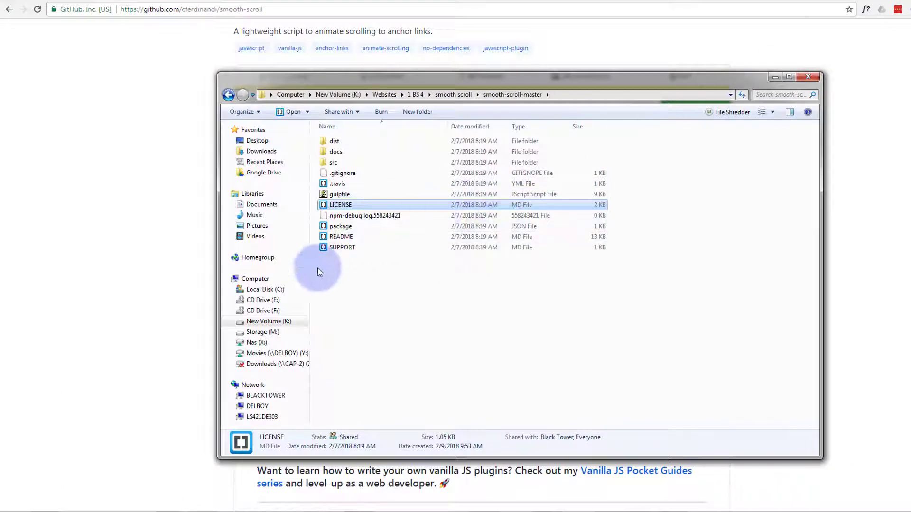
mouse_move(372, 147)
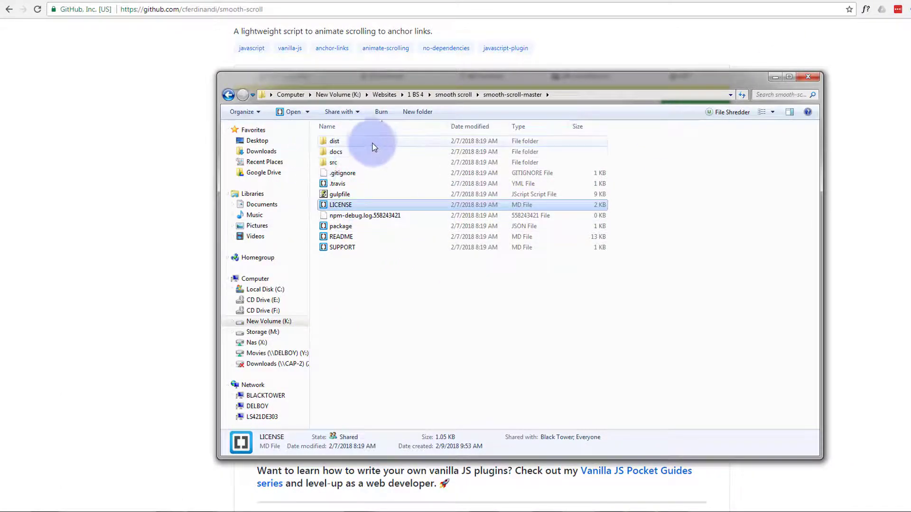
mouse_move(334, 141)
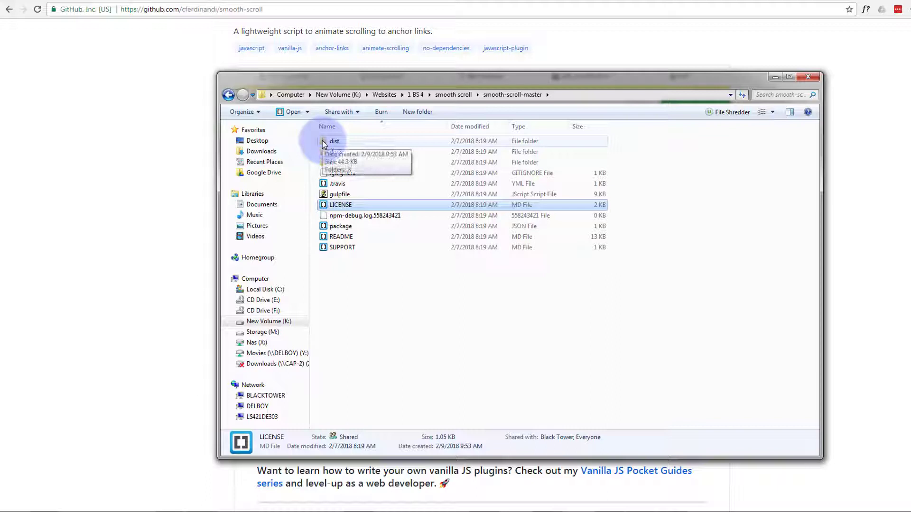
Find the smooth-scroll scripts in dist/js, then paste the js folder into BS4 site
double_click(334, 141)
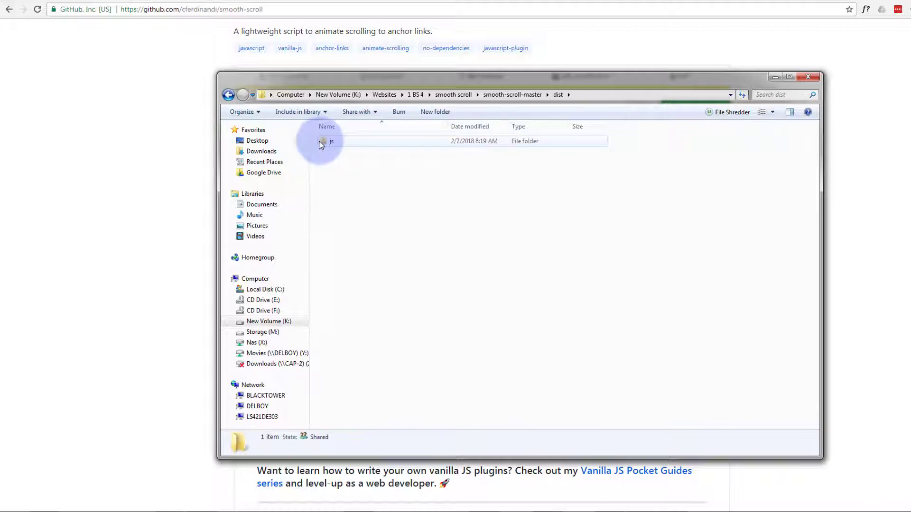
click(331, 141)
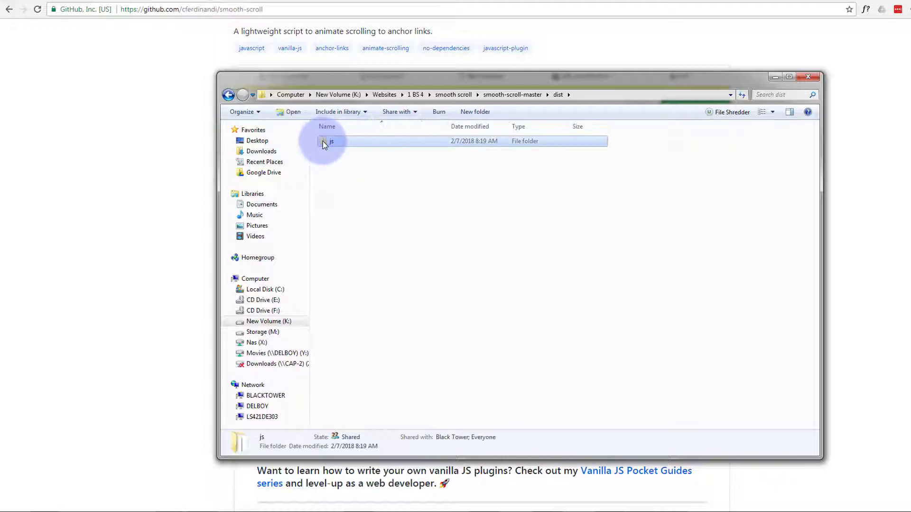
double_click(331, 141)
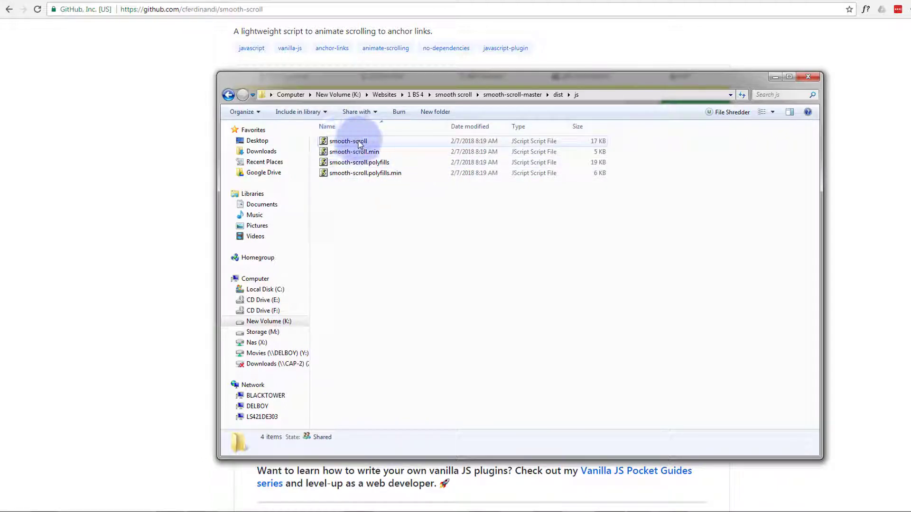
click(354, 152)
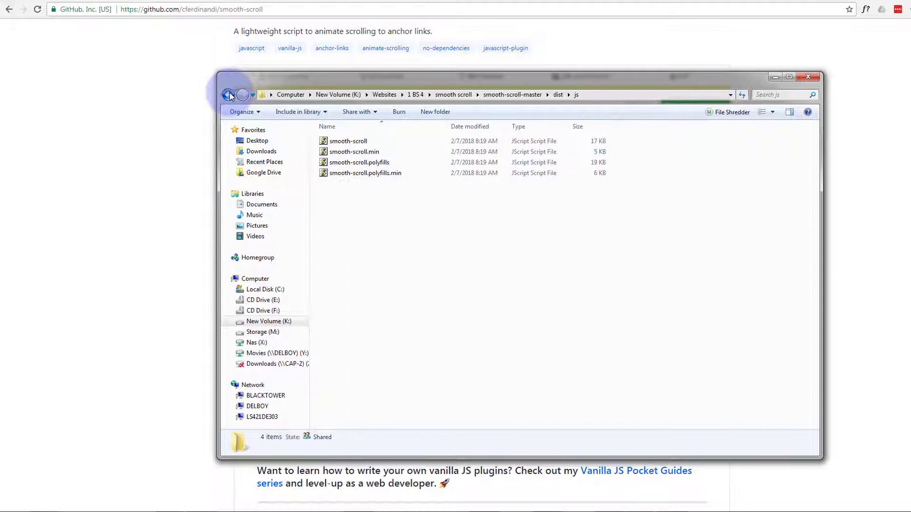
click(229, 95)
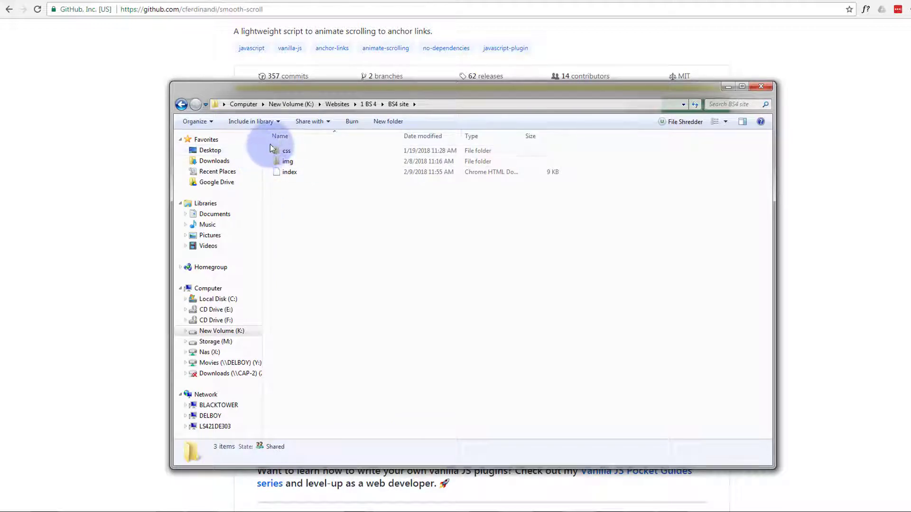
right_click(289, 209)
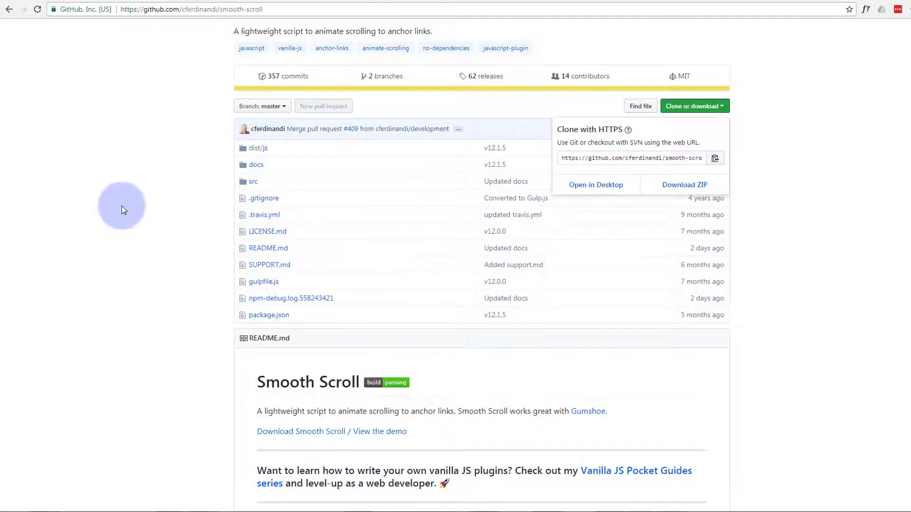
Scroll the Smooth Scroll README down to the installation steps
scroll(down, 3)
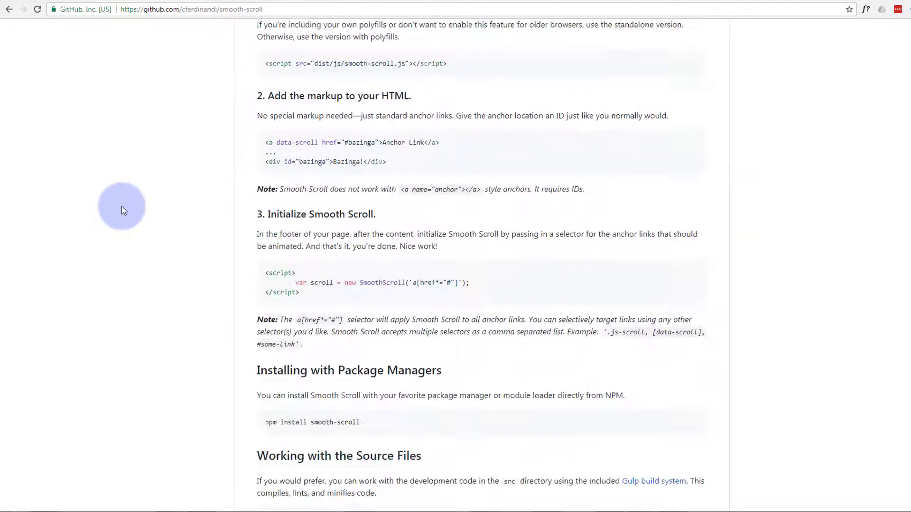
scroll(down, 3)
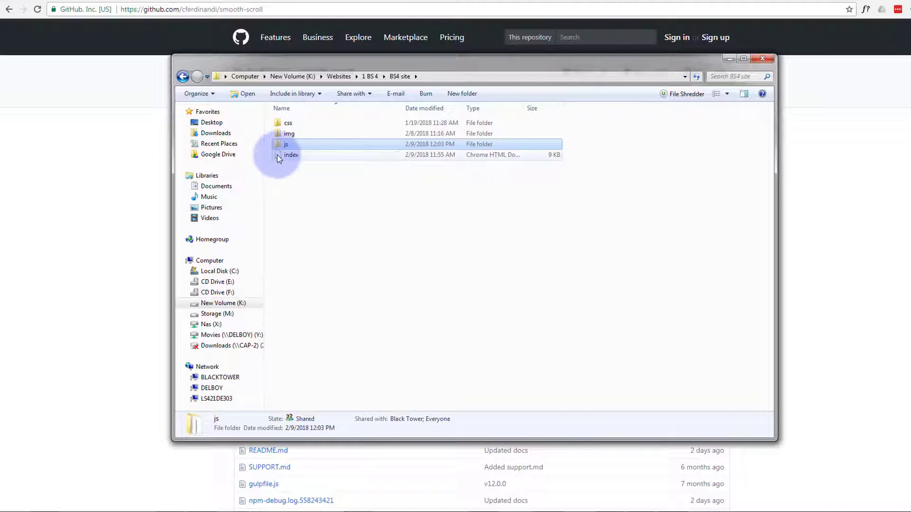
Open the BS4 site's index.html in Brackets
right_click(290, 155)
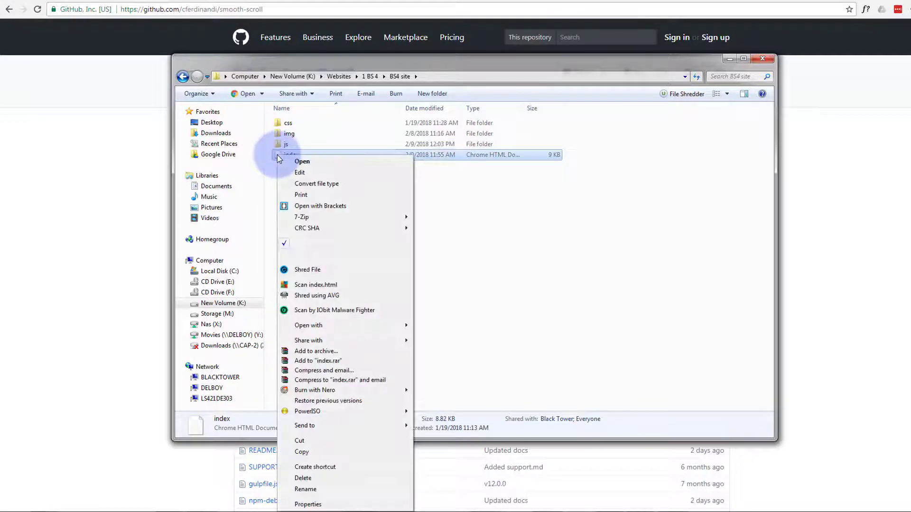
click(320, 205)
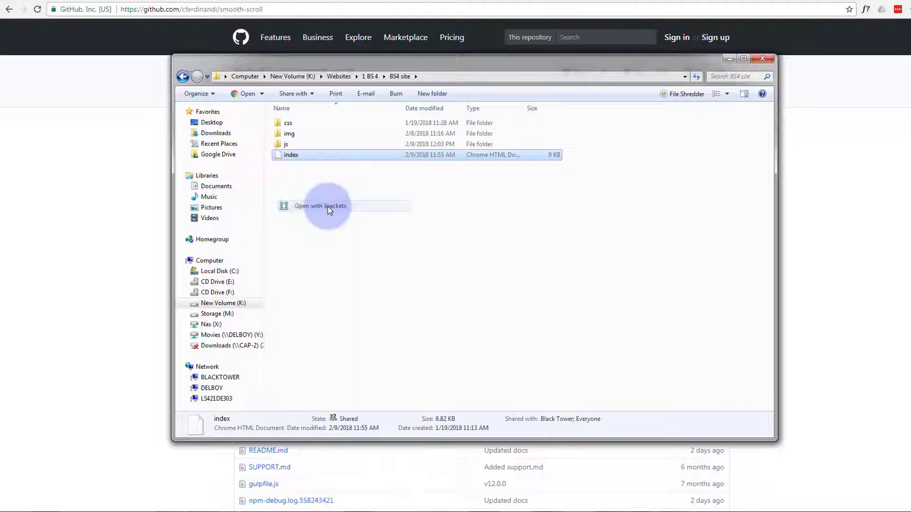
click(319, 205)
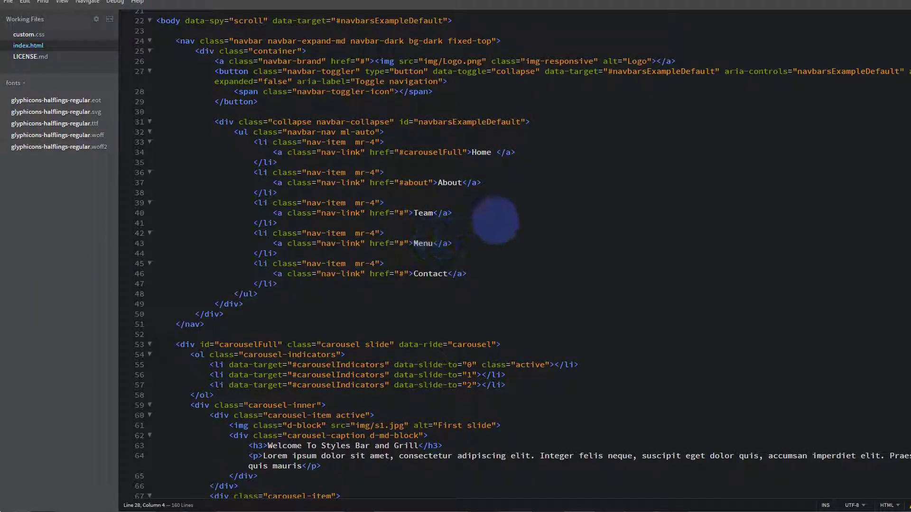
Add a '<!-- Smooth Scroll -->' comment line below the Scrollspy script
scroll(down, 3)
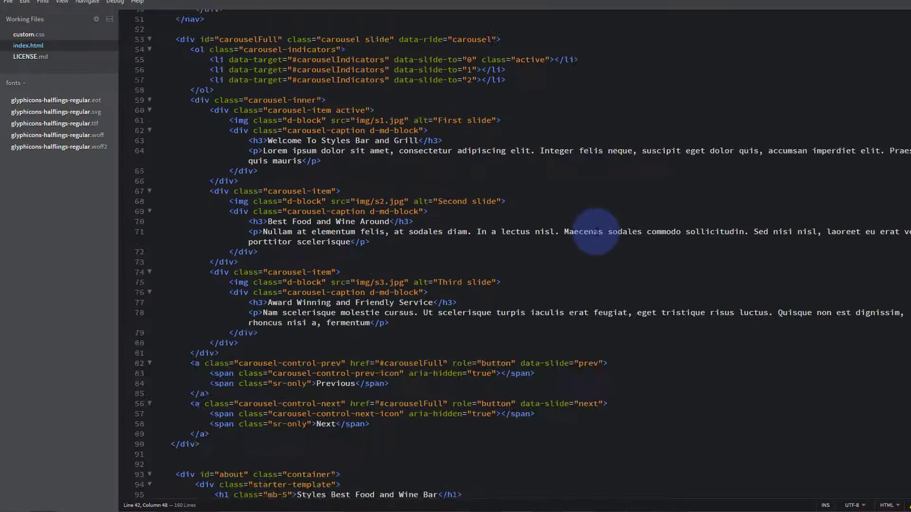
scroll(down, 3)
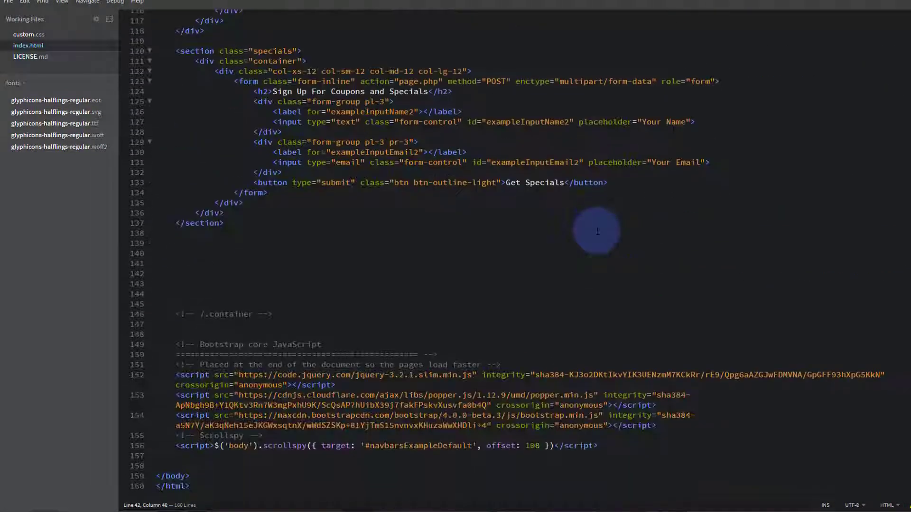
mouse_move(186, 445)
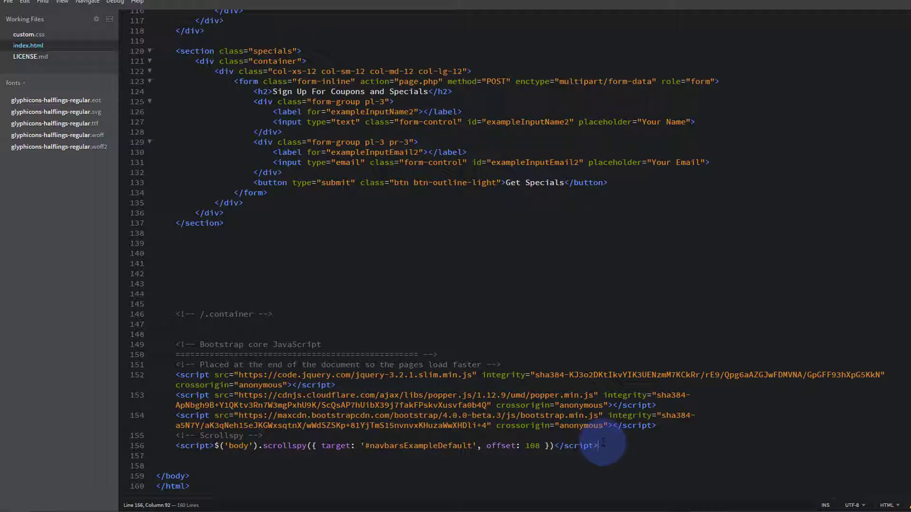
text(<!-- Scrollspy -->)
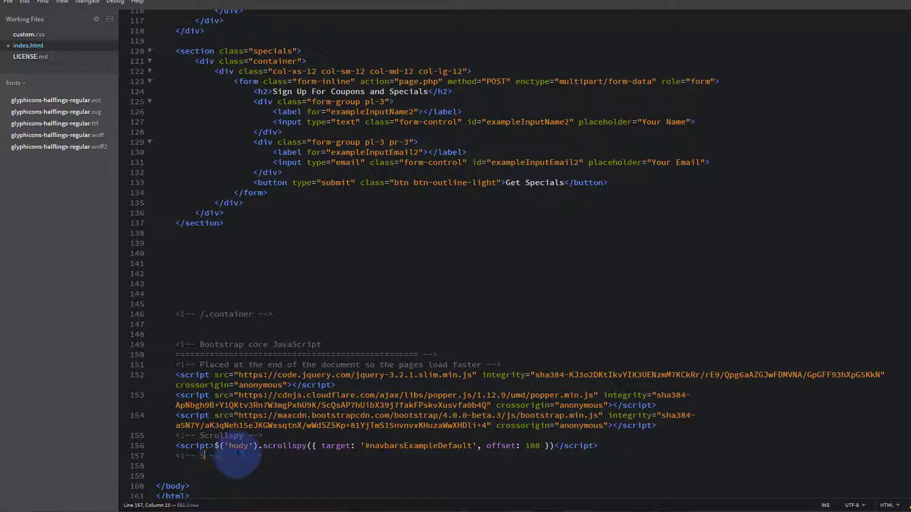
text(Smooth)
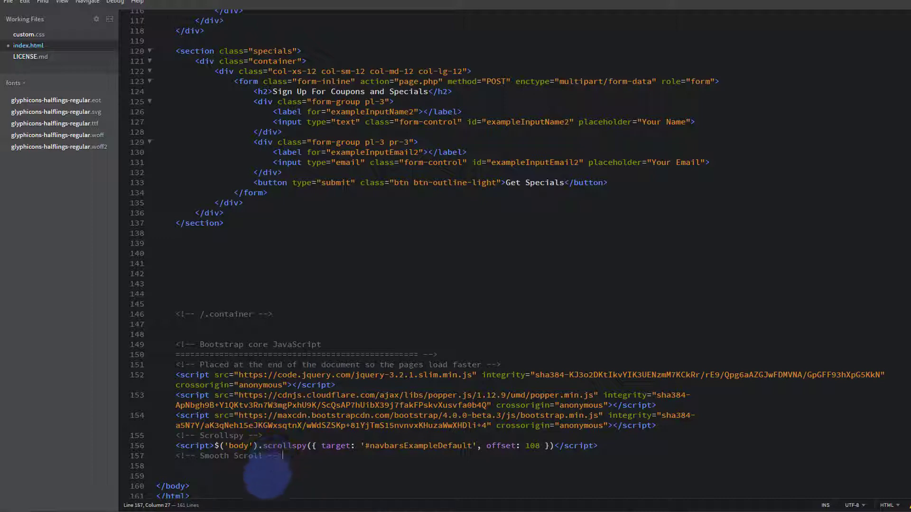
key(Enter)
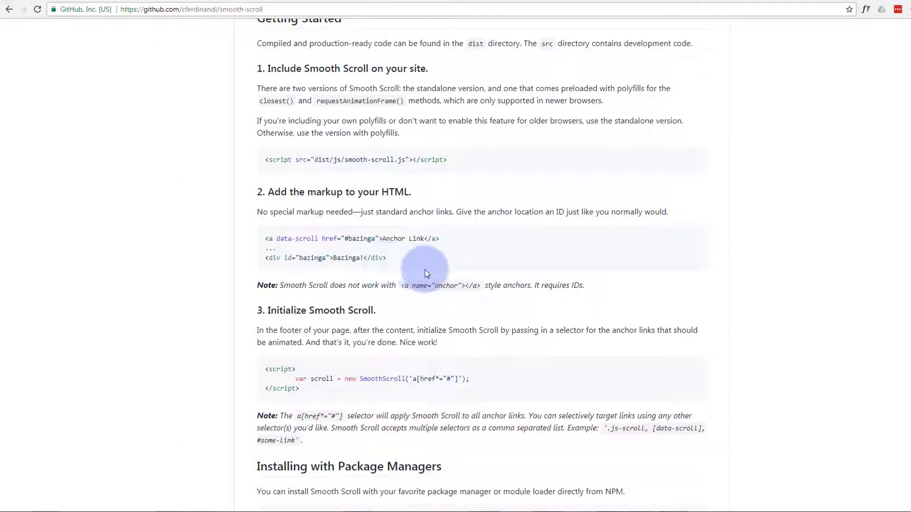
mouse_move(284, 68)
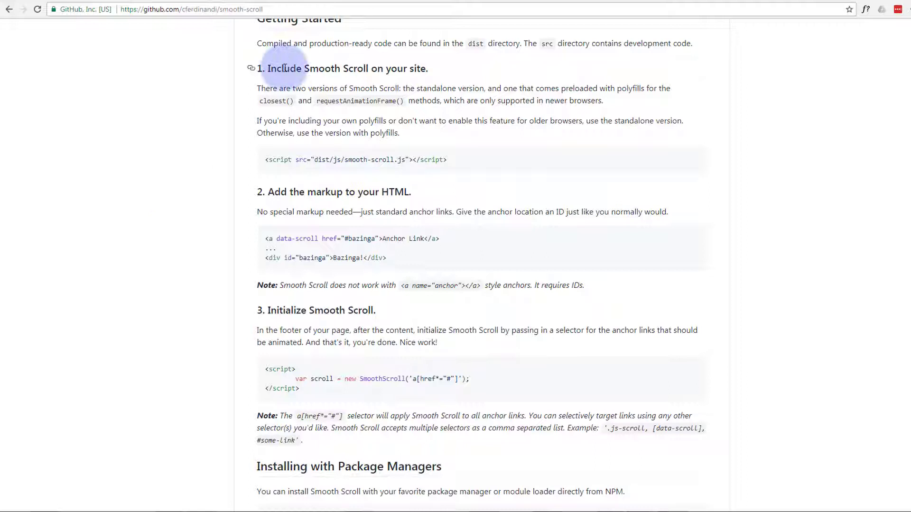
mouse_move(401, 67)
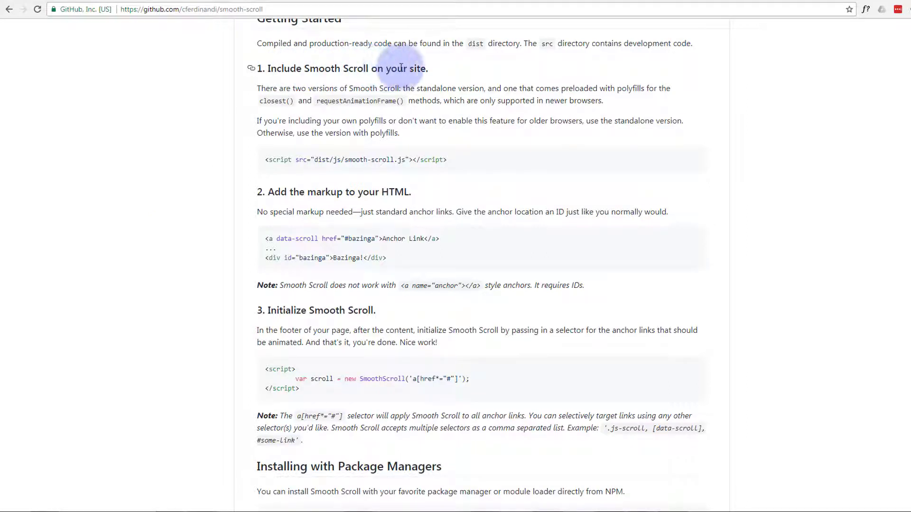
mouse_move(261, 163)
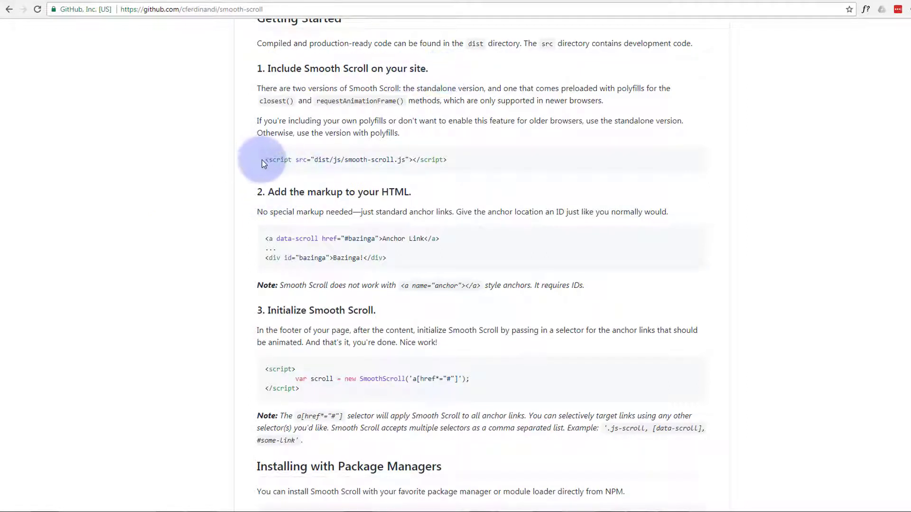
Copy the README include tag and paste it below the Smooth Scroll comment
double_click(278, 160)
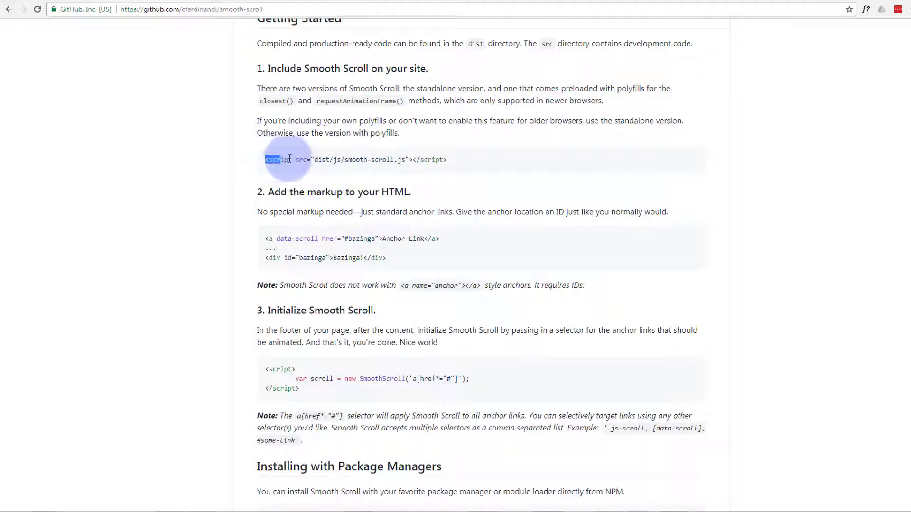
drag(265, 159, 446, 160)
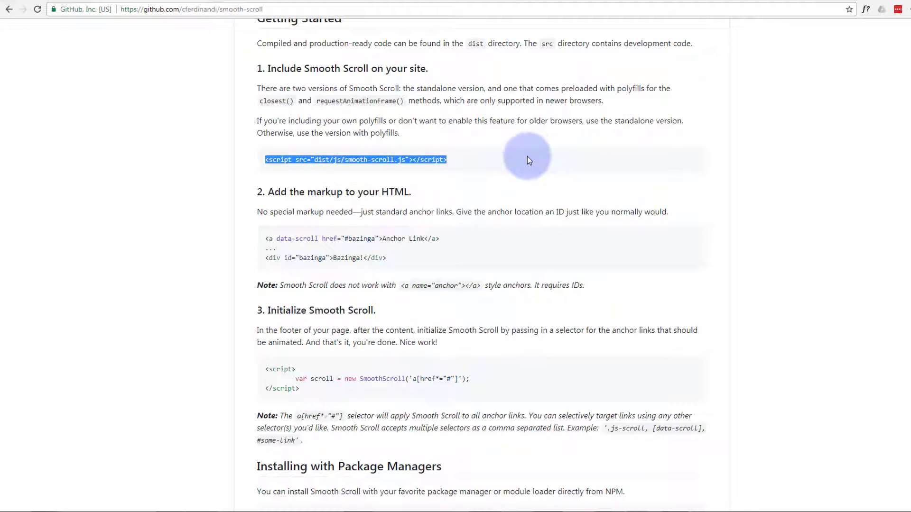
click(343, 171)
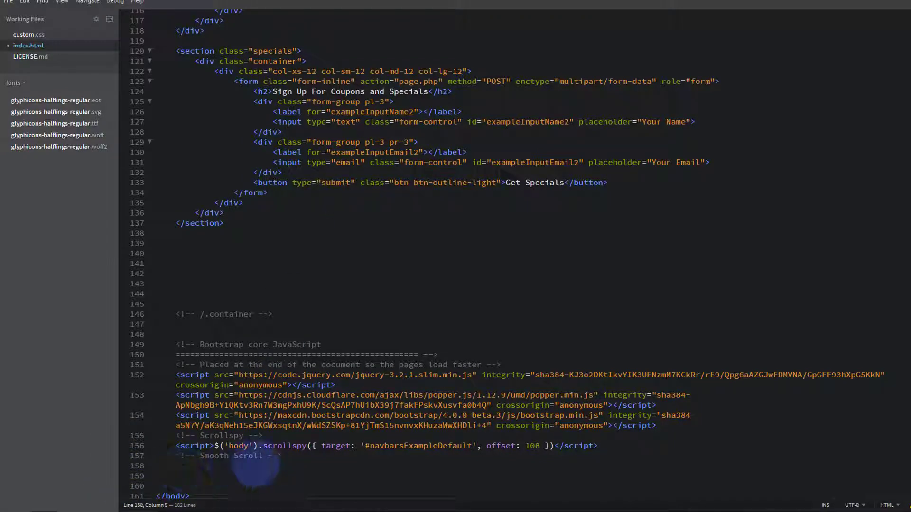
text(<script src="dist/js/smooth-scroll.js"></script>)
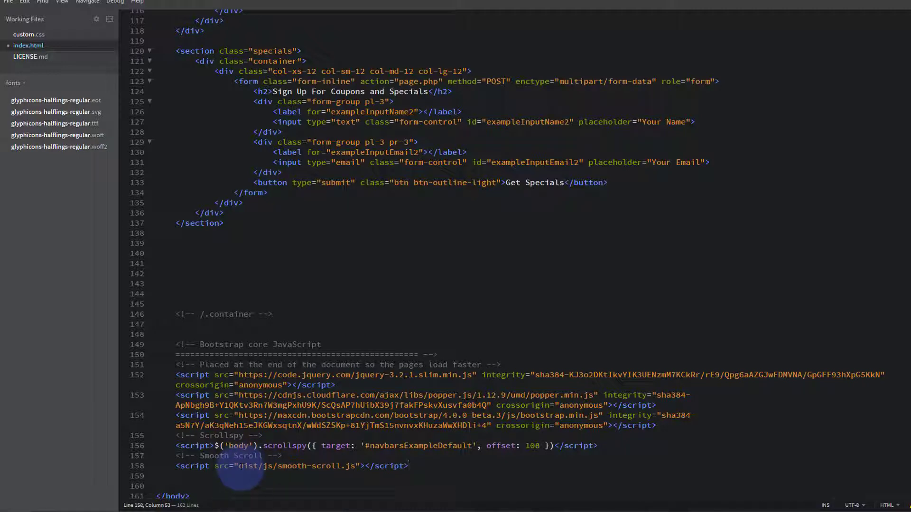
Replace the dist/js path so the script src is js/smooth-scroll.js
triple_click(291, 466)
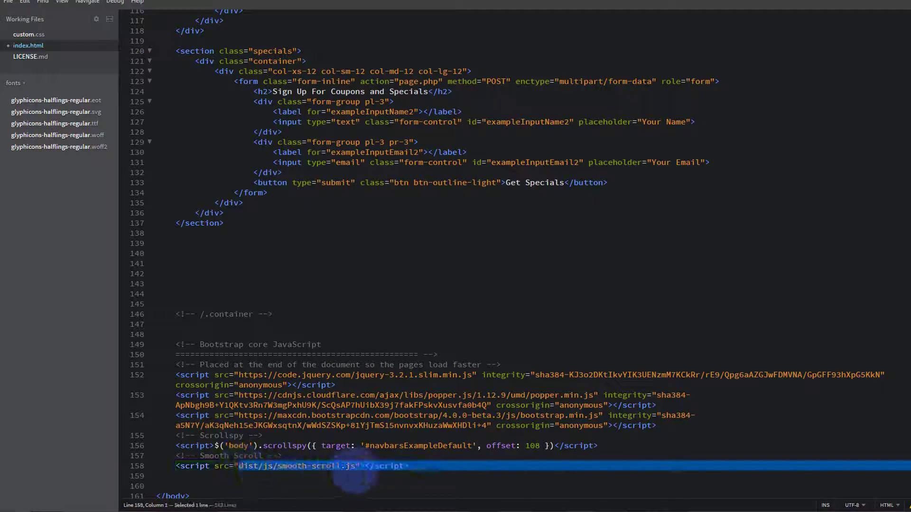
double_click(295, 466)
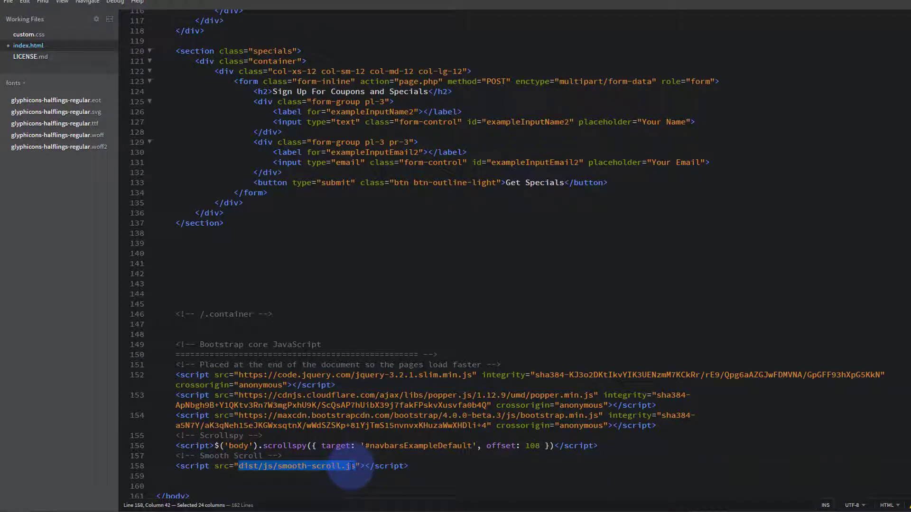
key(Delete)
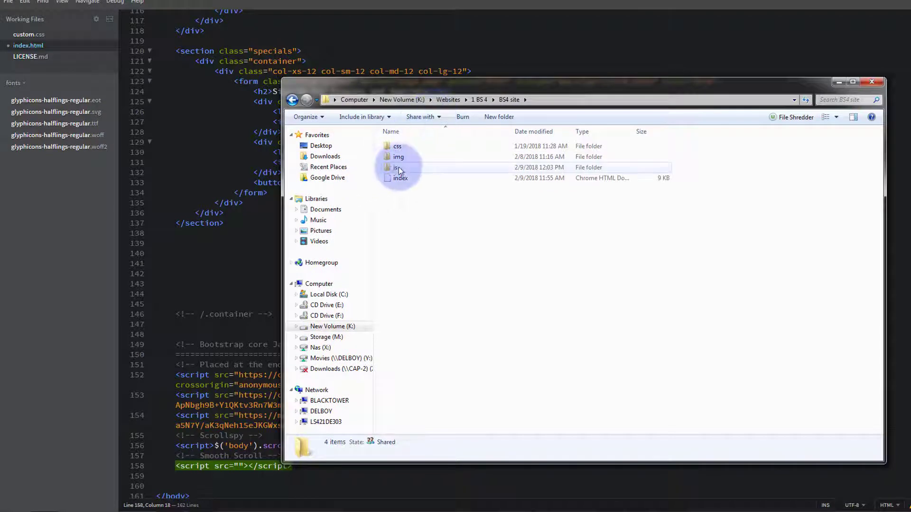
double_click(396, 167)
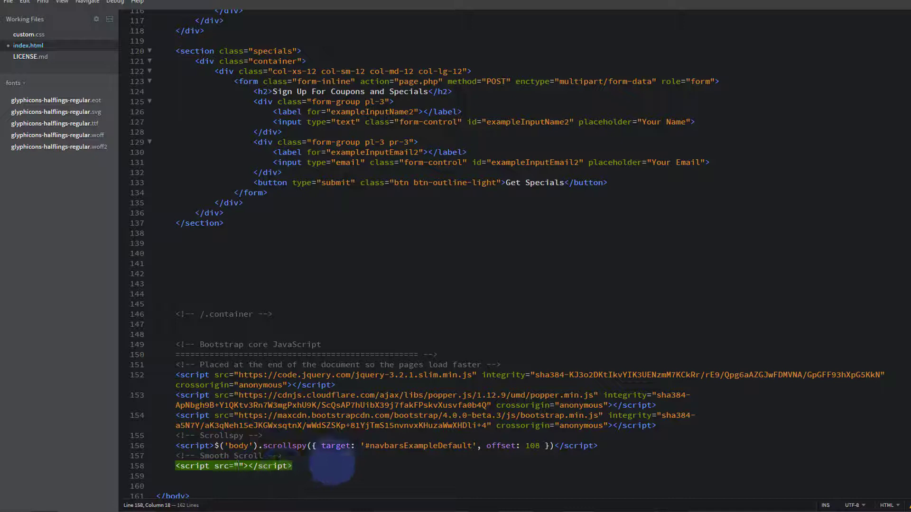
text(j)
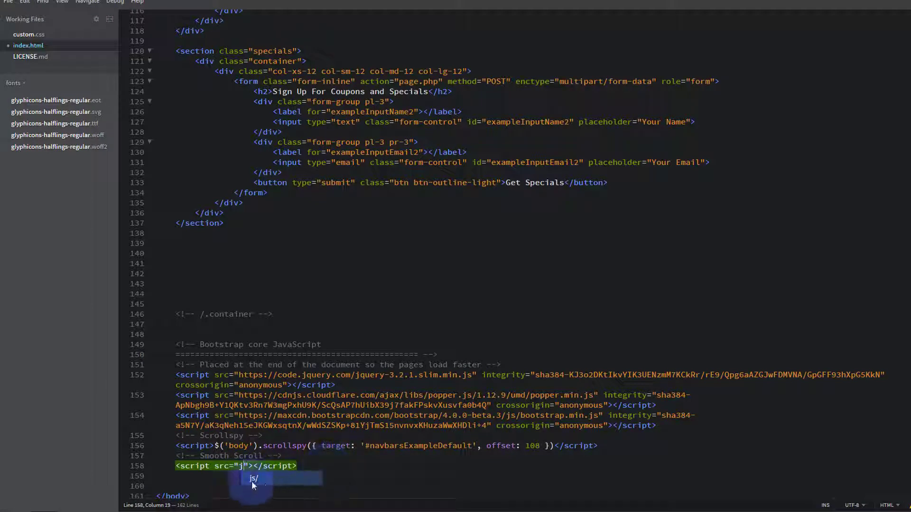
text(s/)
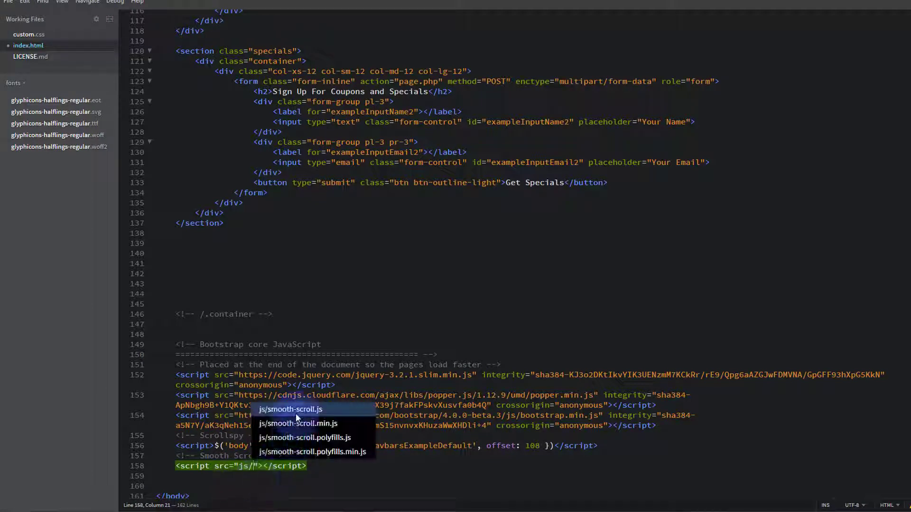
click(289, 408)
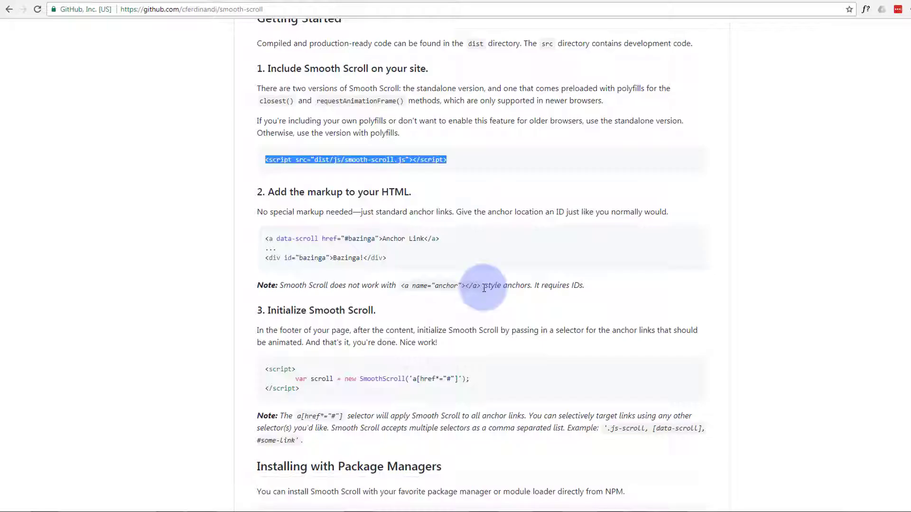
Scroll to README step 3 and select the SmoothScroll initialization script
scroll(down, 3)
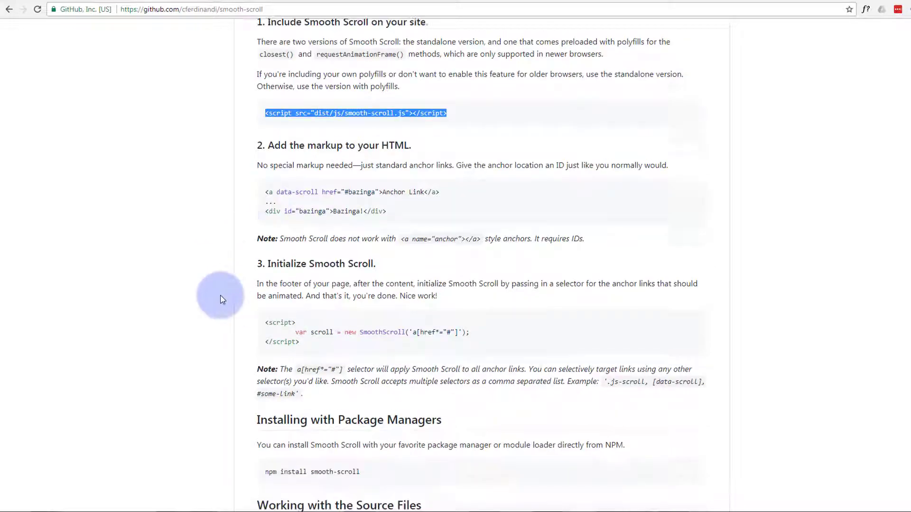
scroll(down, 3)
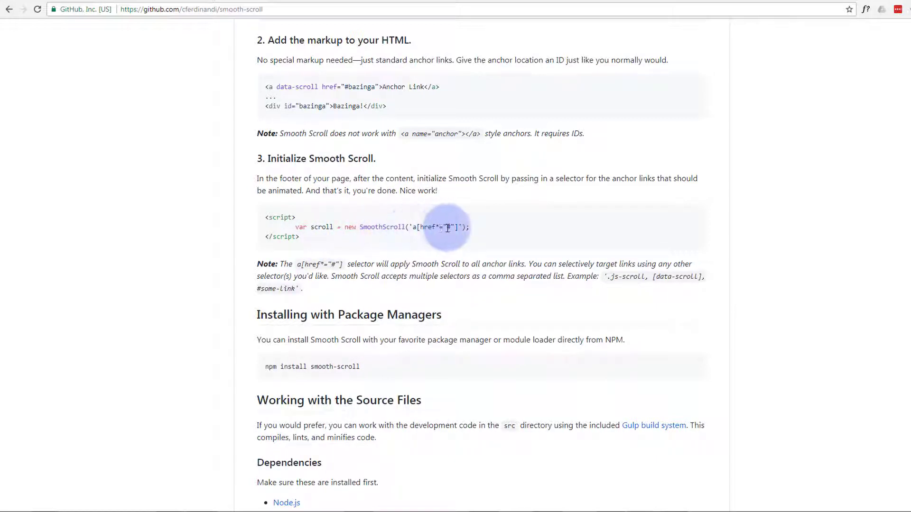
mouse_move(501, 233)
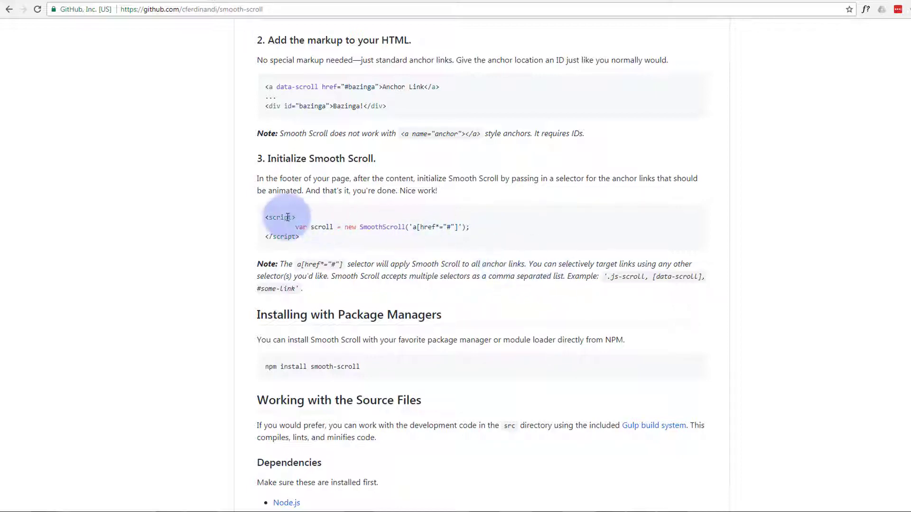
drag(265, 218, 300, 237)
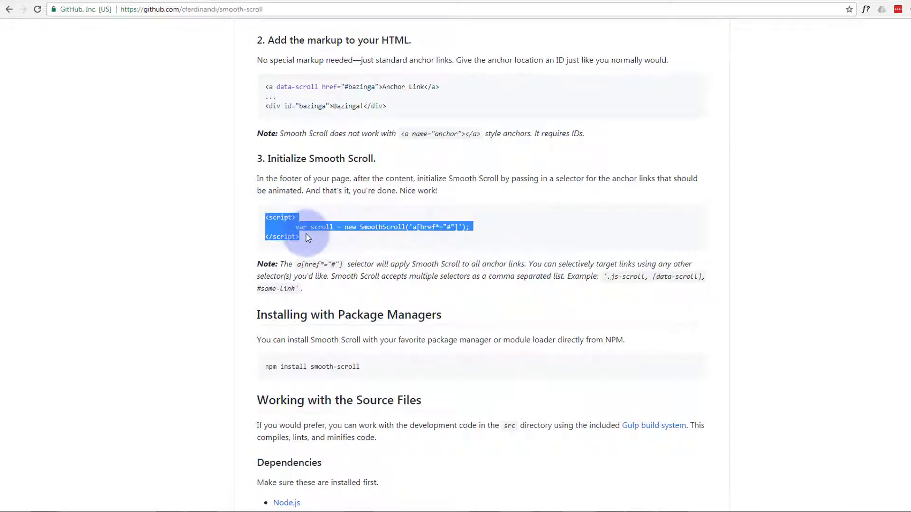
mouse_move(556, 227)
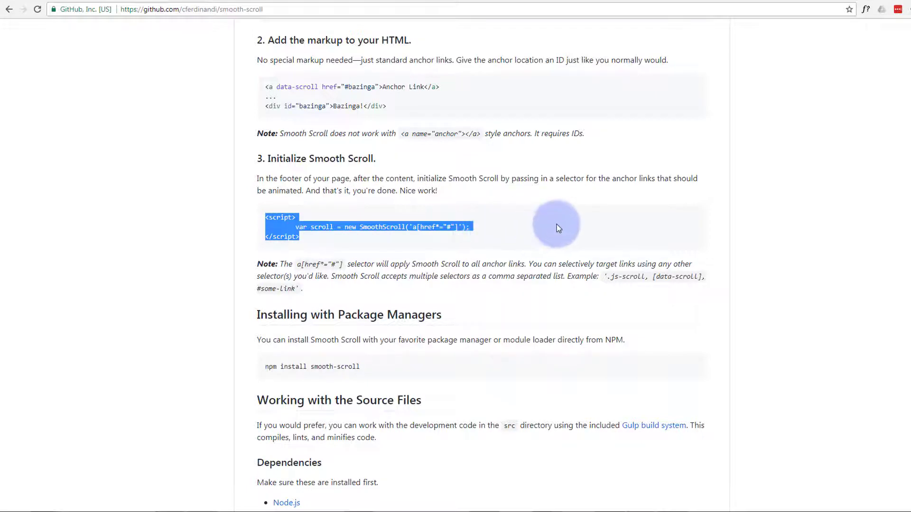
mouse_move(552, 227)
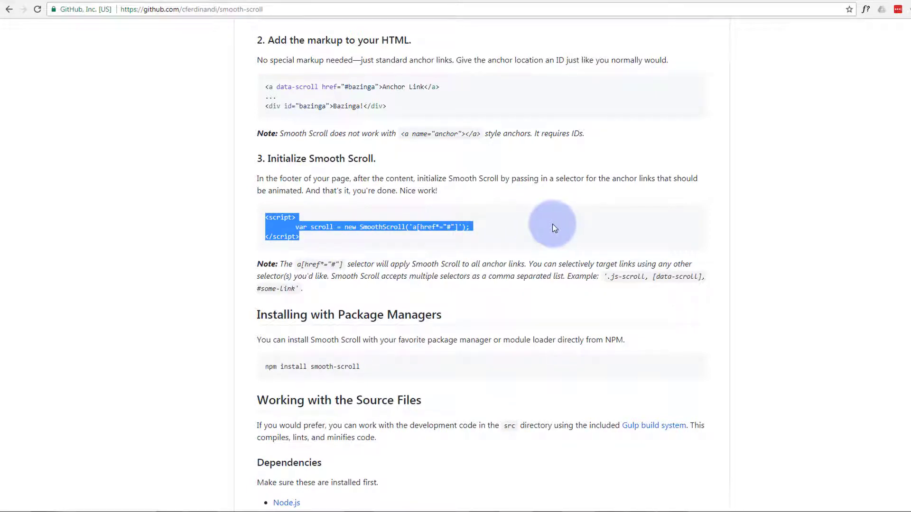
mouse_move(515, 233)
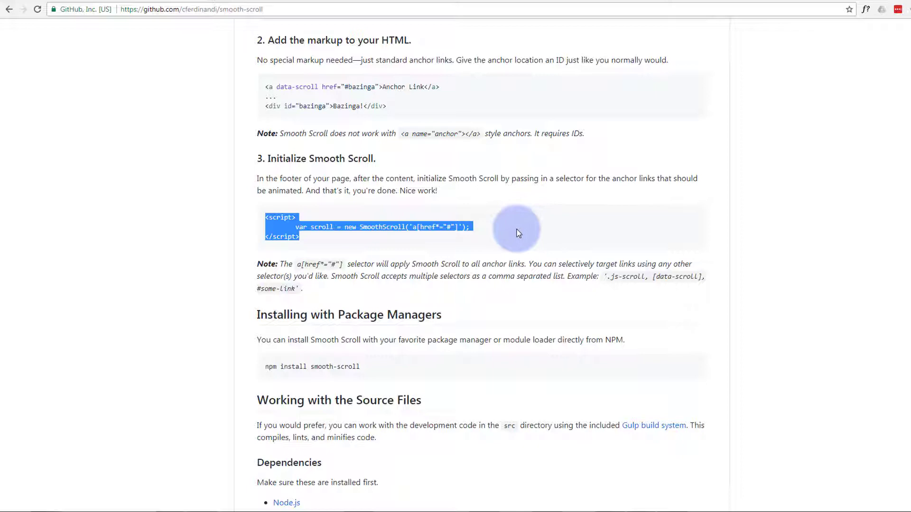
mouse_move(521, 237)
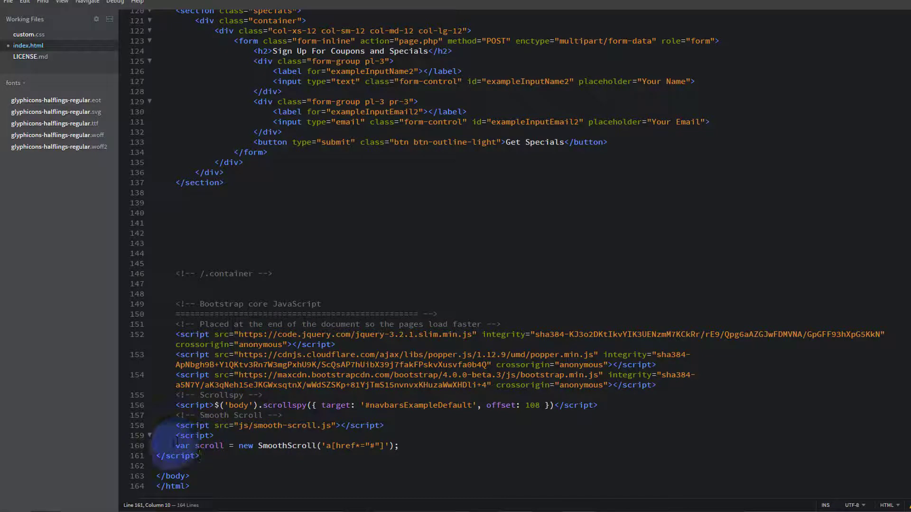
Select the pasted SmoothScroll initialization lines and fix their indentation
drag(177, 445, 200, 456)
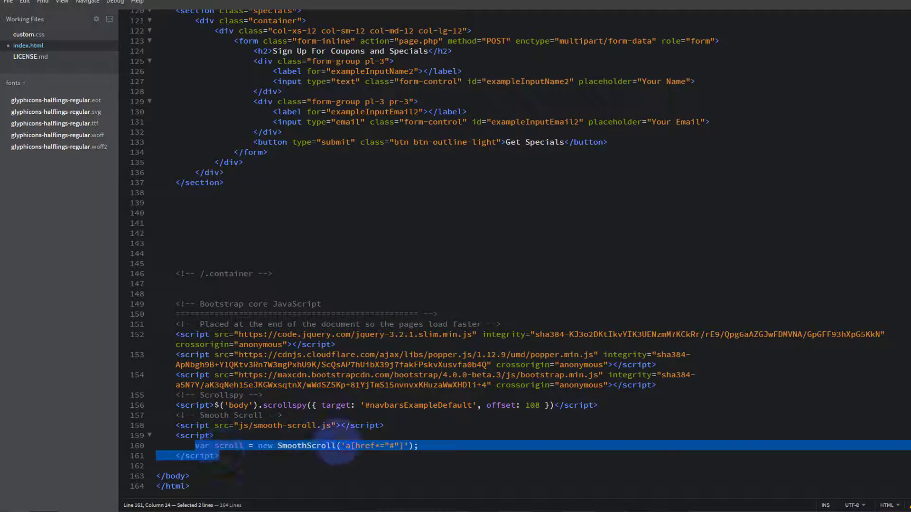
click(310, 466)
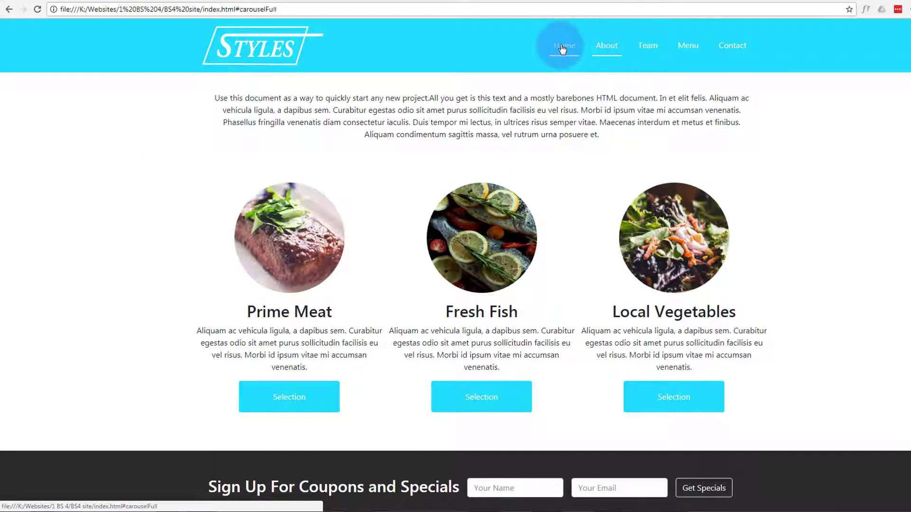
Test smooth scrolling with the About and Home navbar links and check the documentation
click(605, 45)
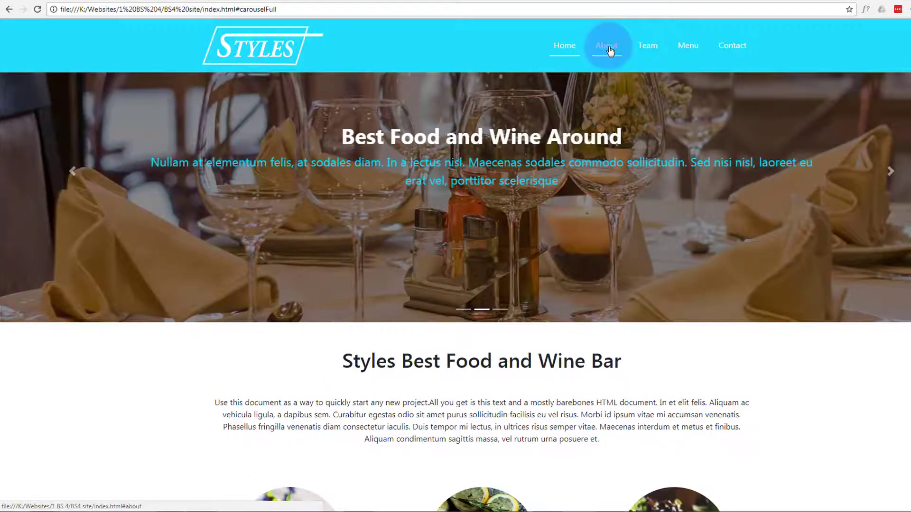
click(606, 46)
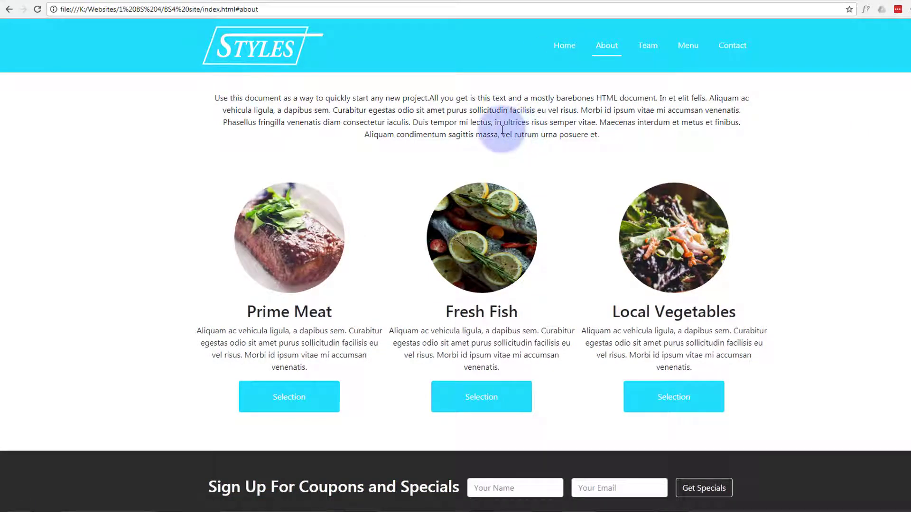
scroll(up, 3)
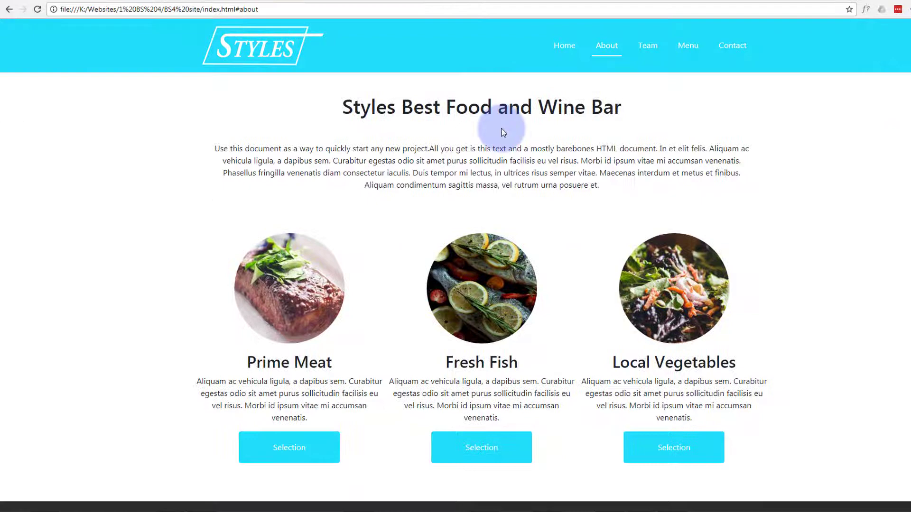
scroll(down, 3)
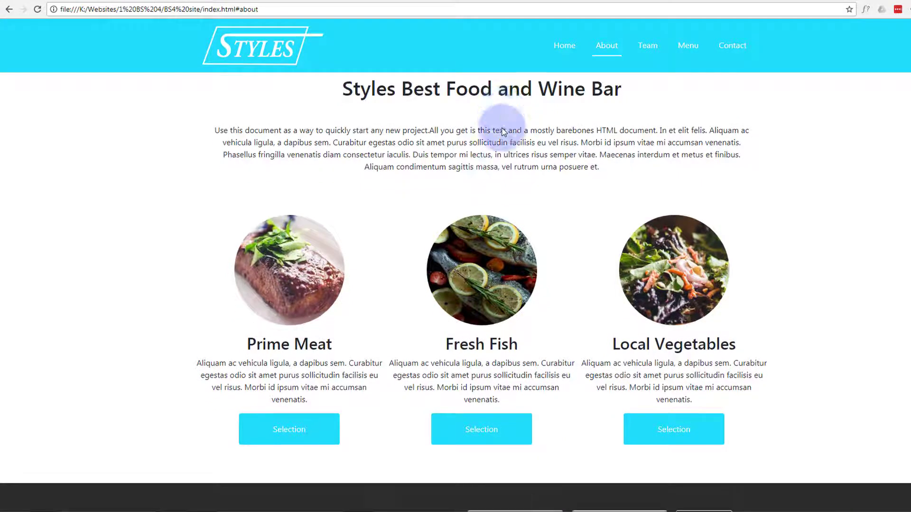
click(563, 45)
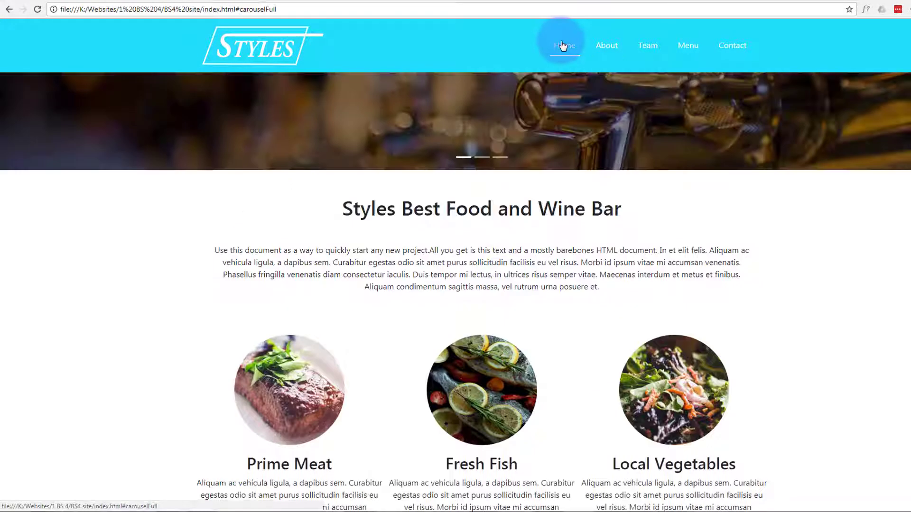
click(563, 46)
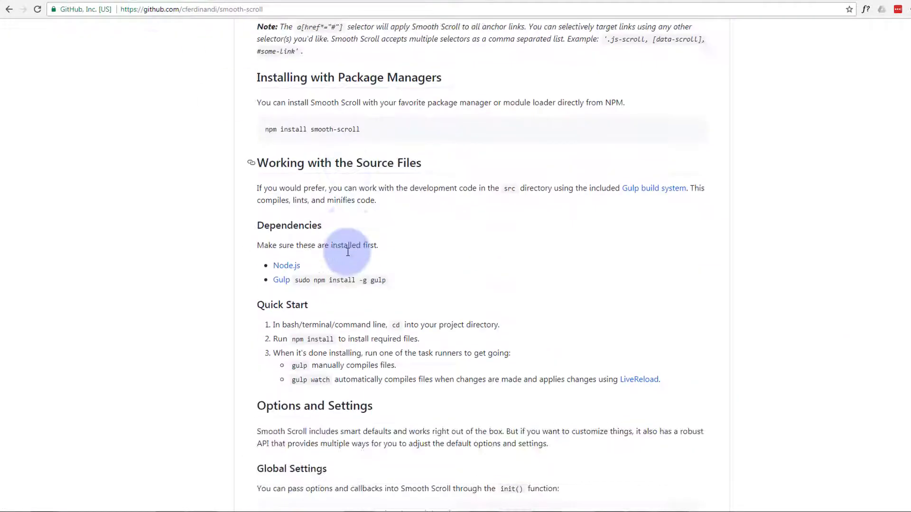
scroll(down, 3)
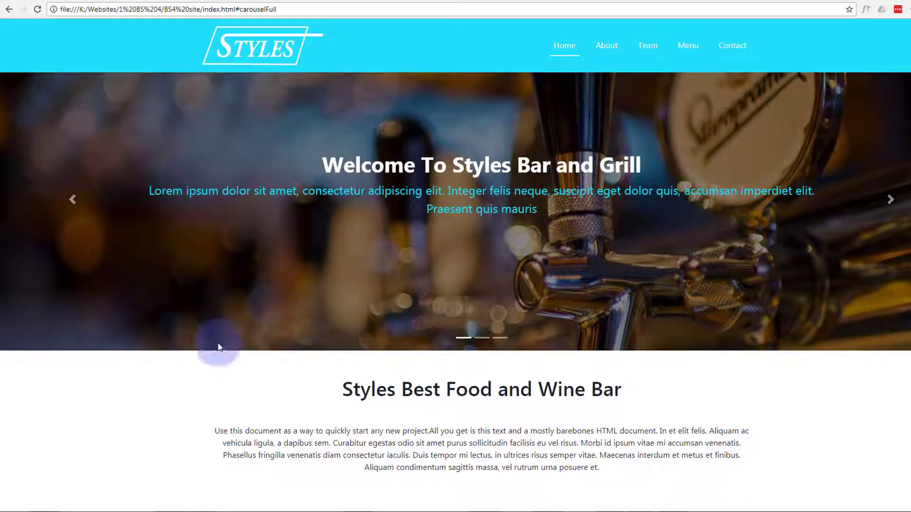
mouse_move(352, 253)
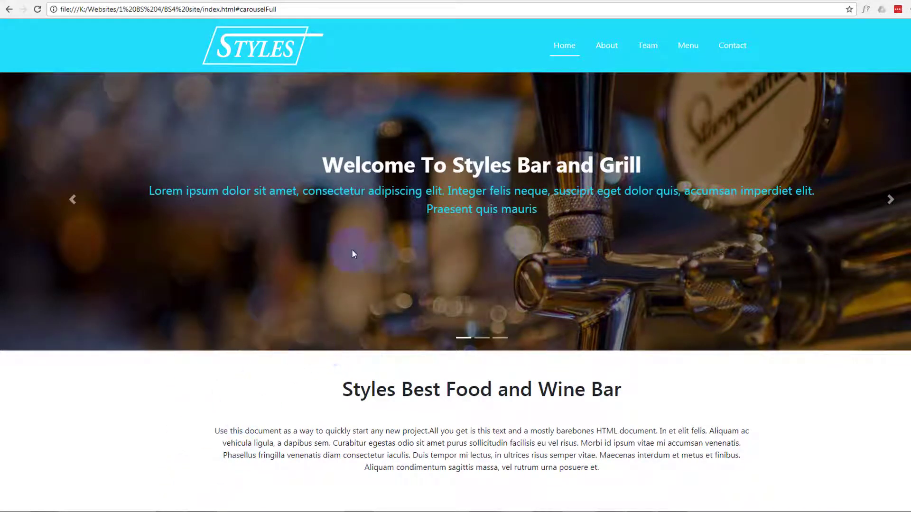
Jump to About again and scroll so the About heading is visible
click(605, 45)
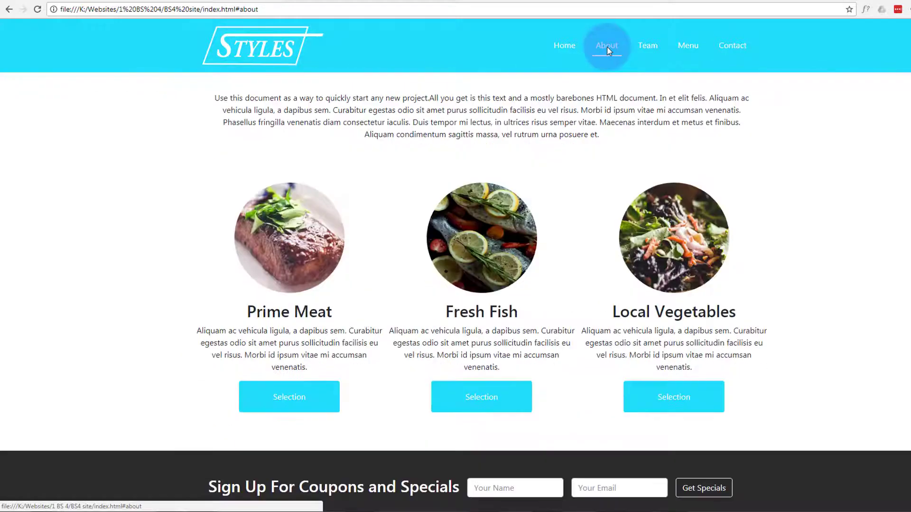
click(606, 45)
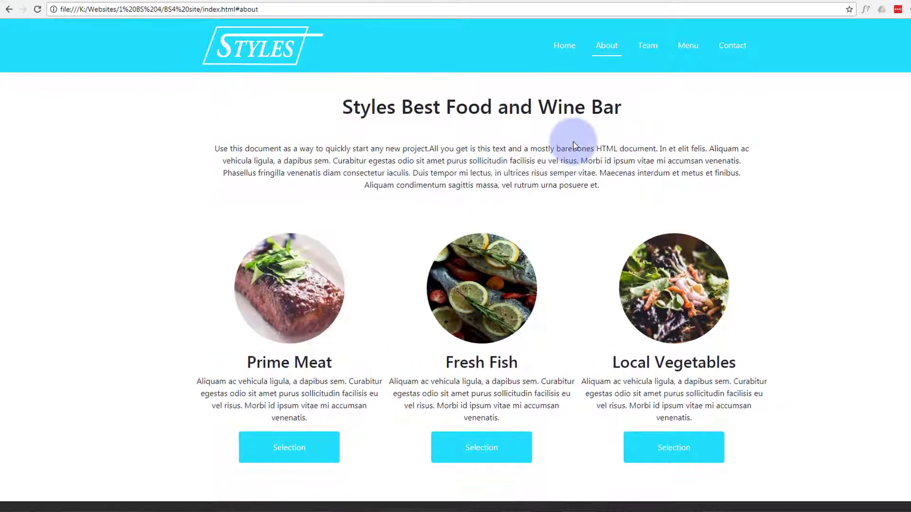
scroll(down, 3)
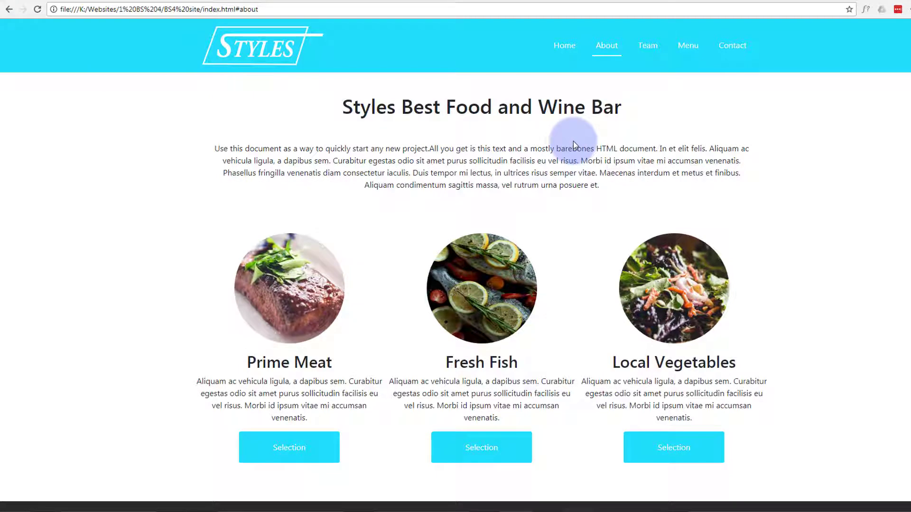
mouse_move(536, 138)
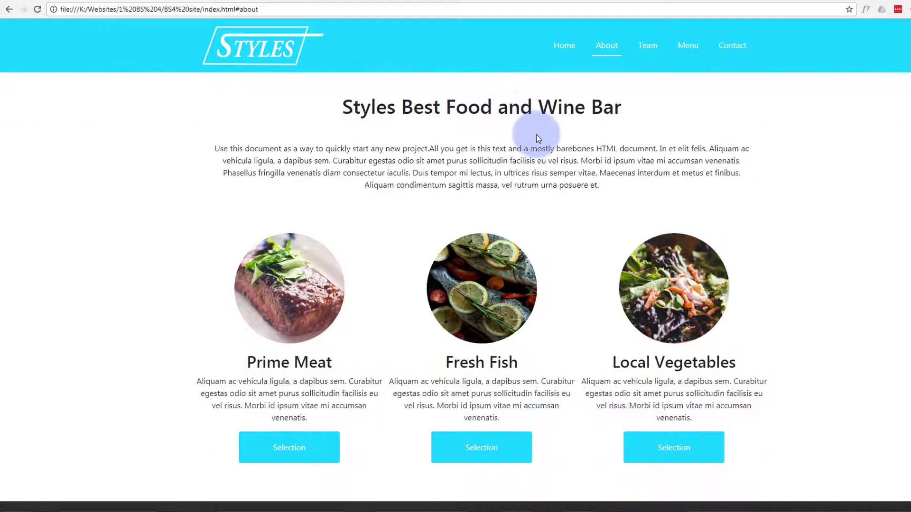
click(563, 45)
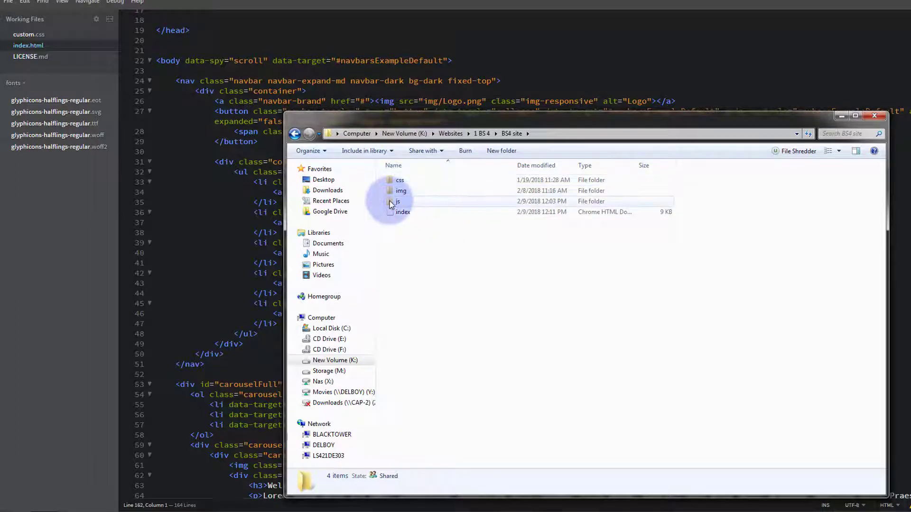
Open smooth-scroll.js from the site's js folder with Brackets
double_click(397, 201)
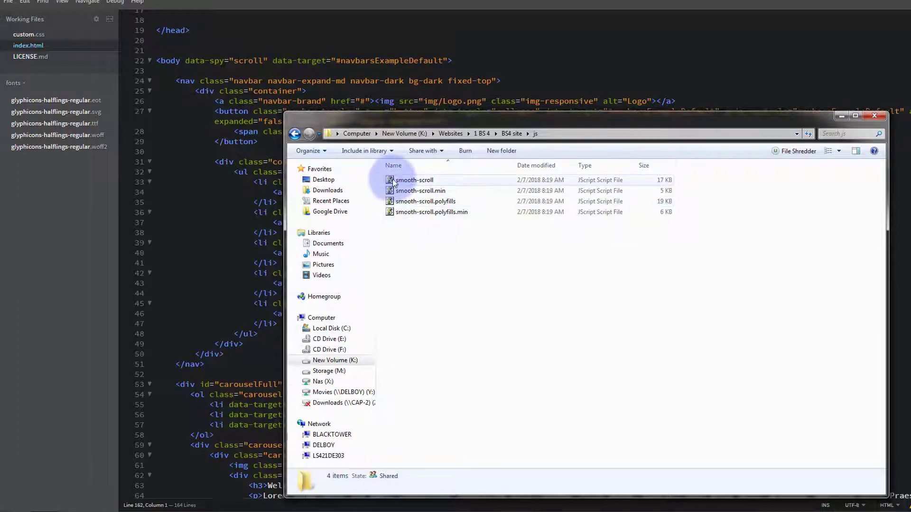
right_click(413, 180)
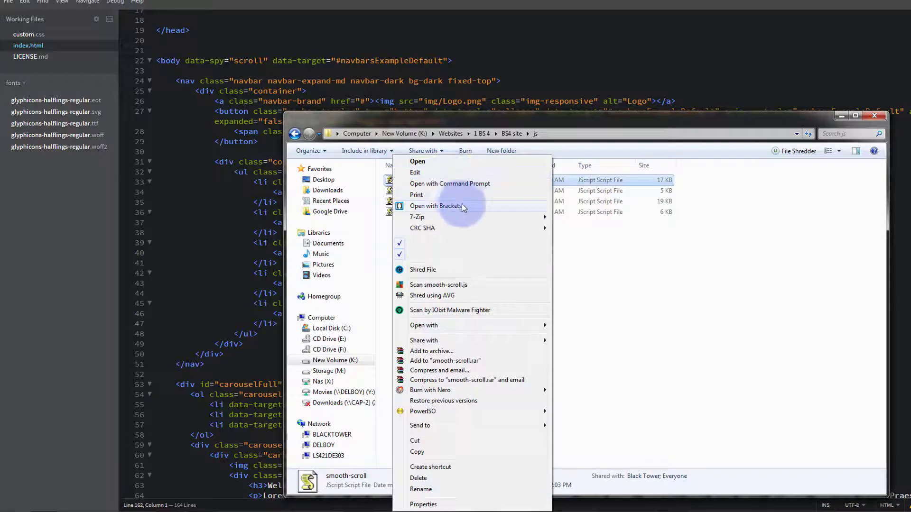
click(437, 205)
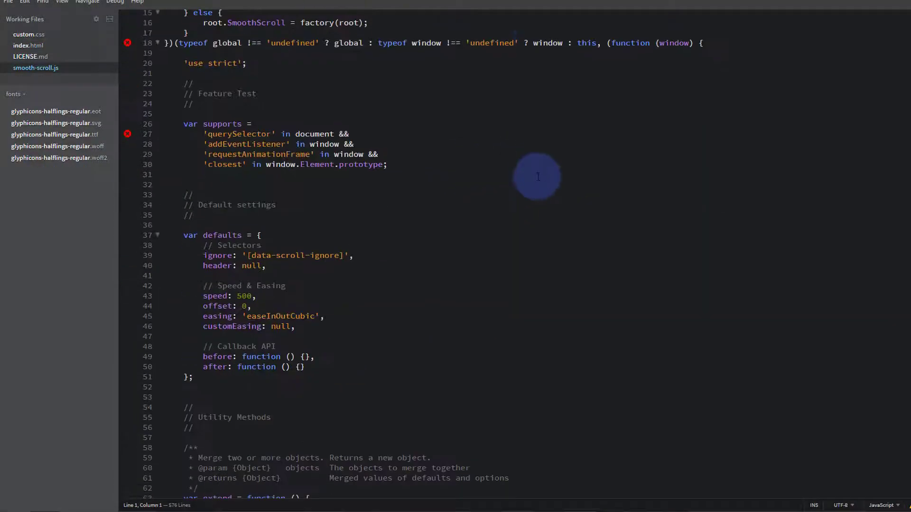
Scroll through smooth-scroll.js to the defaults object holding offset 100
scroll(down, 3)
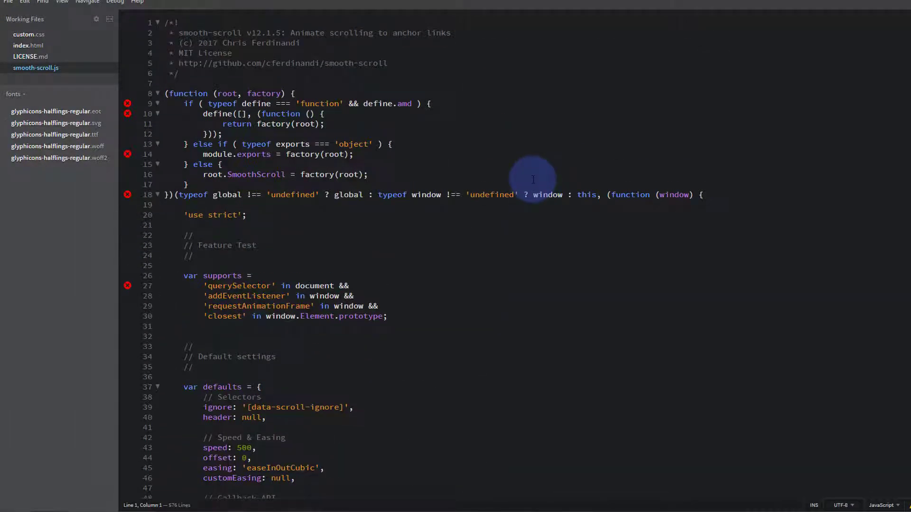
scroll(down, 3)
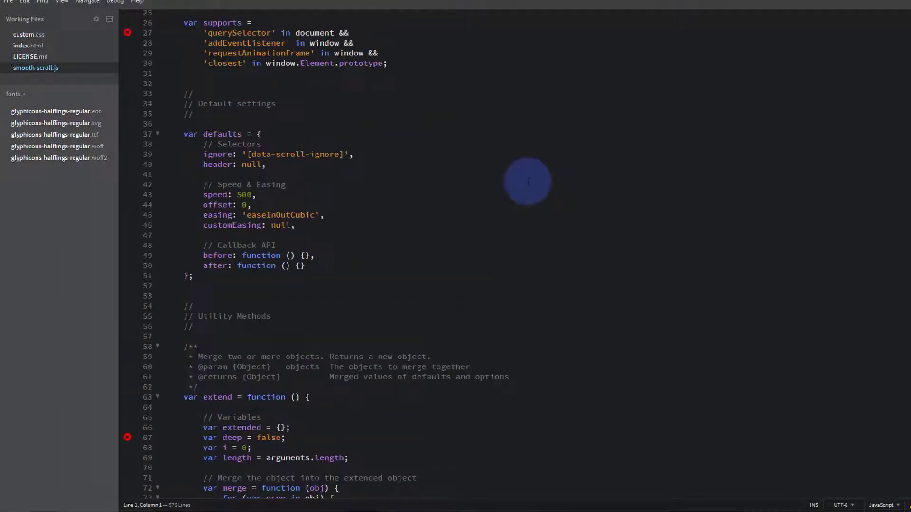
scroll(up, 3)
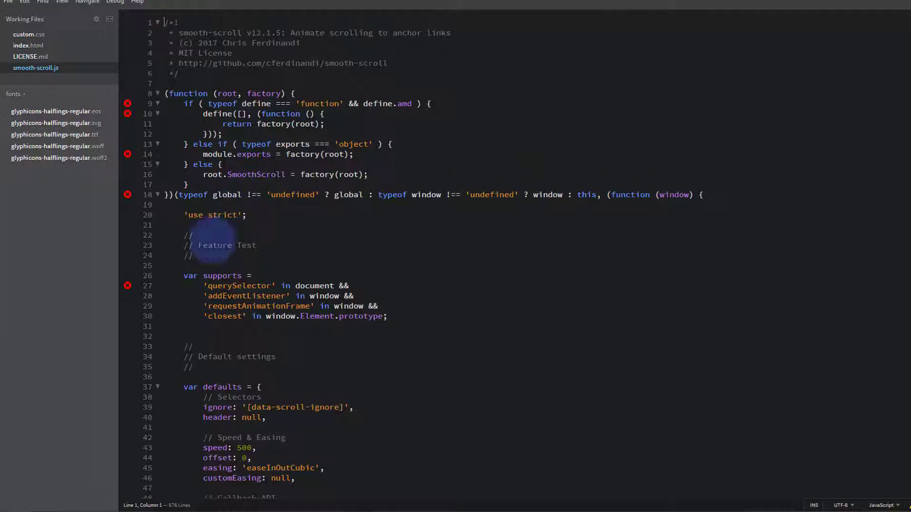
scroll(down, 3)
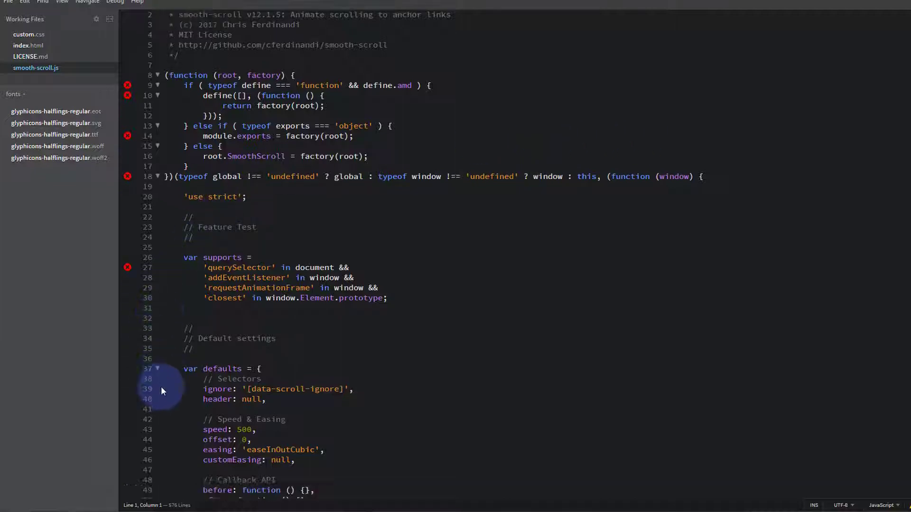
scroll(down, 3)
text(10)
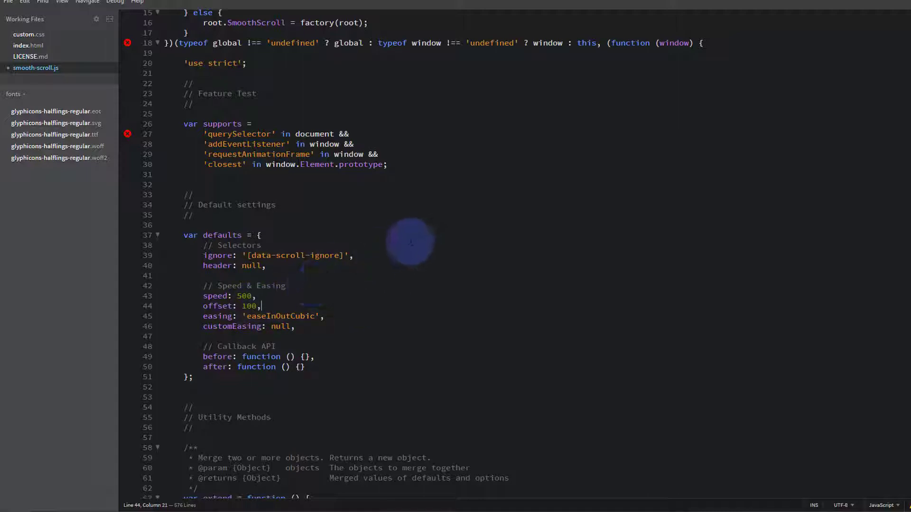
mouse_move(308, 296)
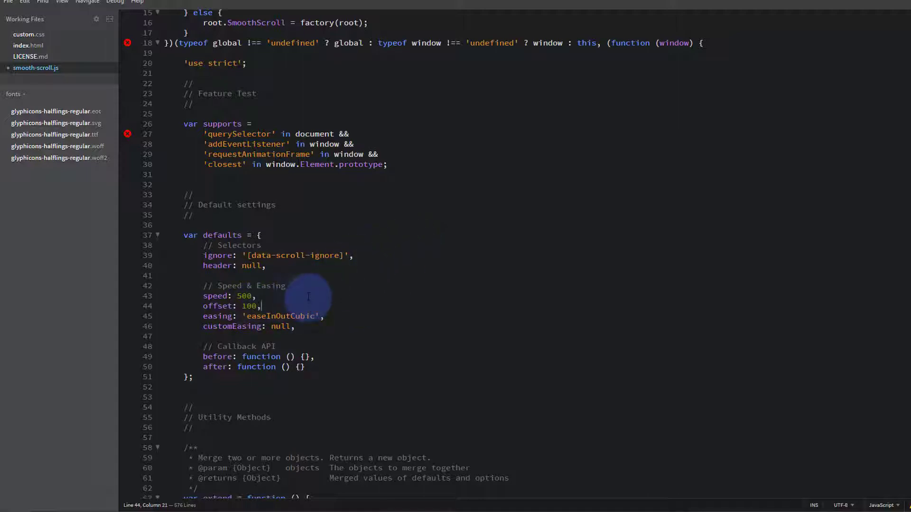
mouse_move(430, 195)
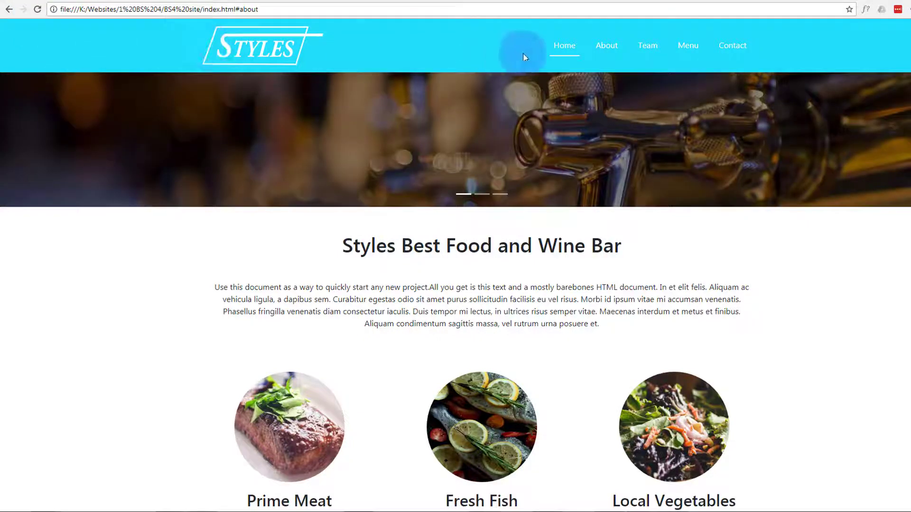
Test the Home and About nav links to confirm About stops below the navbar
click(563, 46)
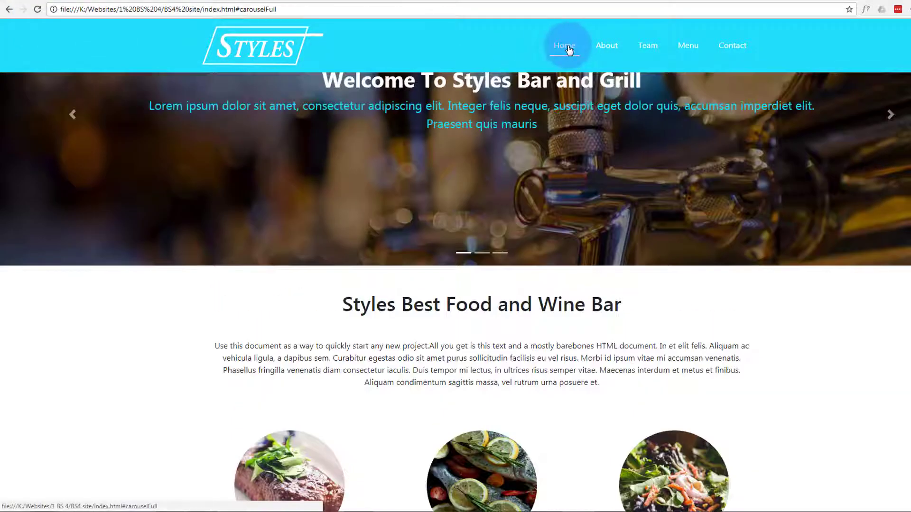
click(606, 45)
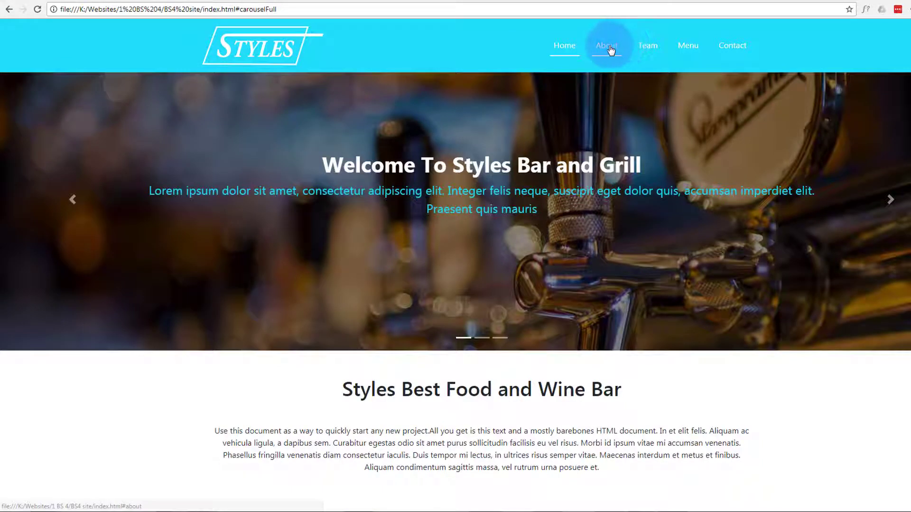
click(606, 45)
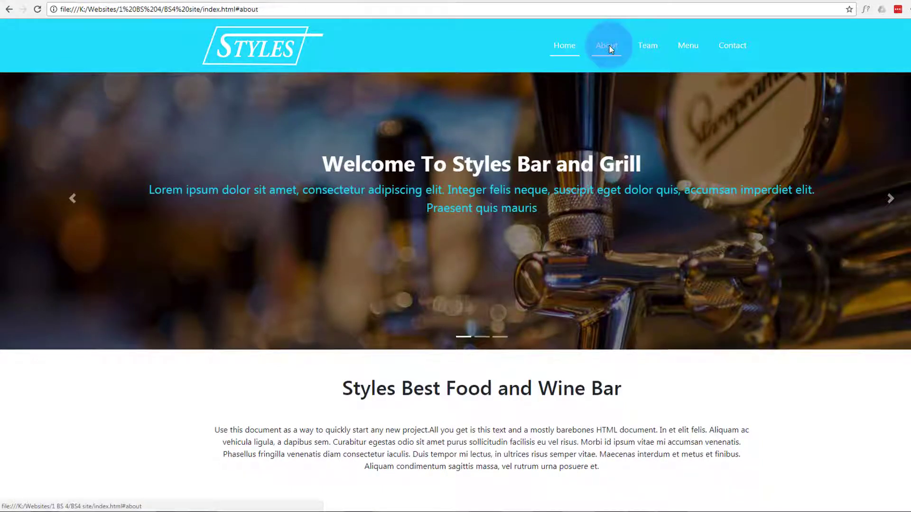
click(606, 45)
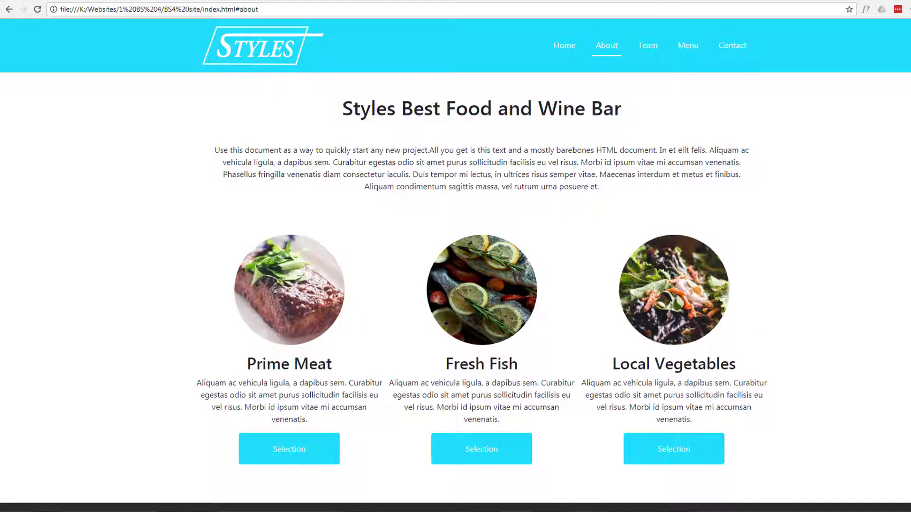
scroll(down, 3)
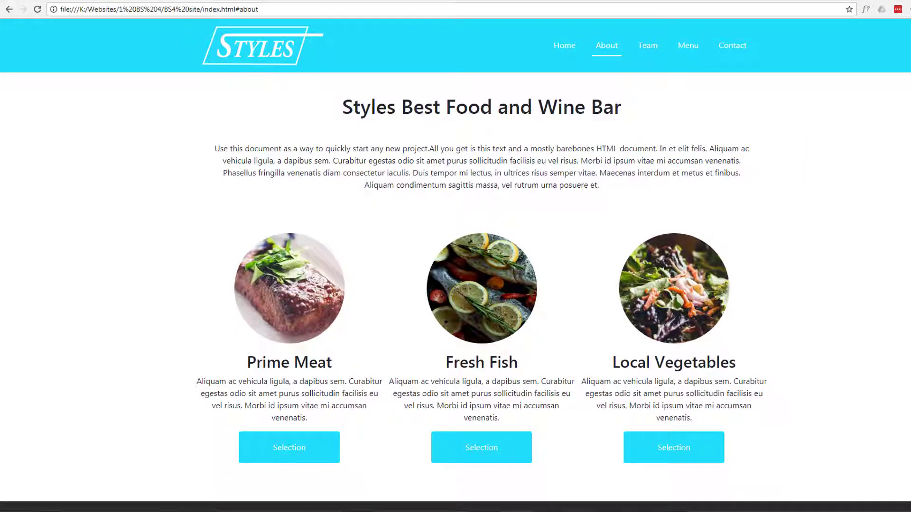
click(564, 46)
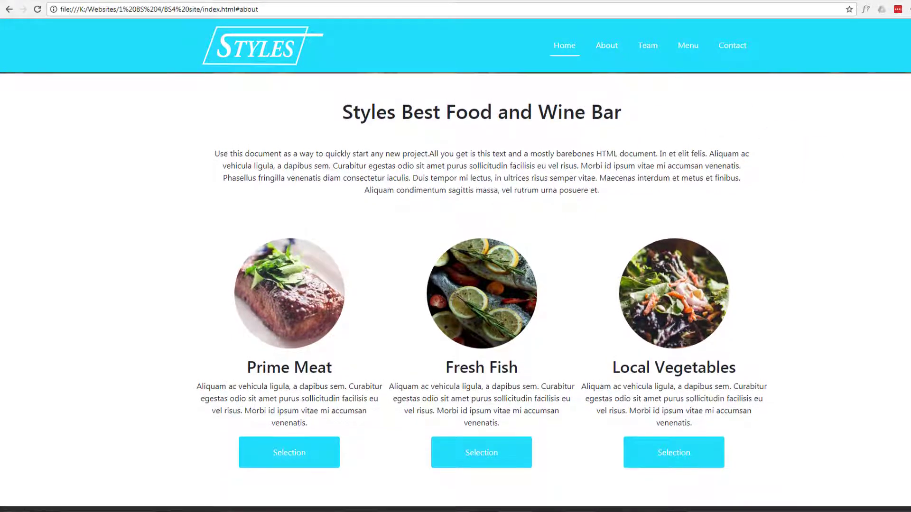
click(605, 46)
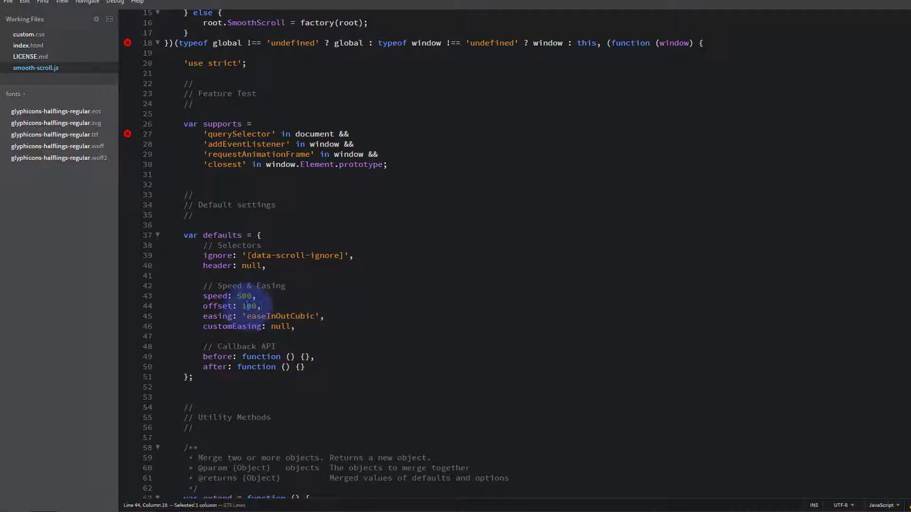
Select the offset value 100 in the smooth-scroll defaults
drag(244, 306, 251, 306)
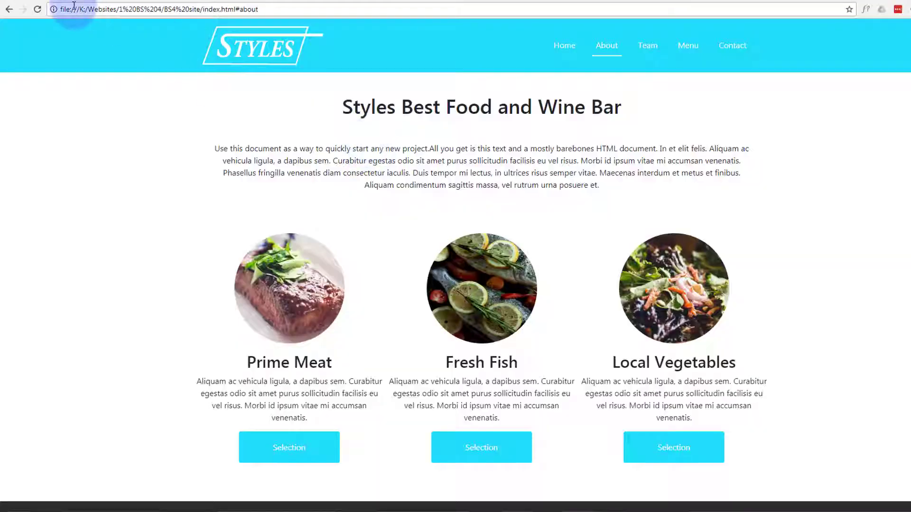
Reload the Styles site and retest the Home and About jumps
click(36, 9)
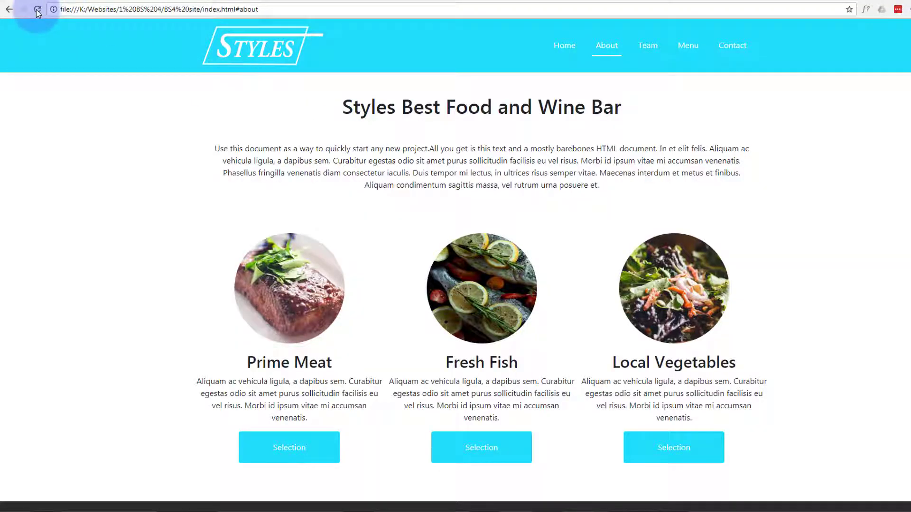
click(563, 45)
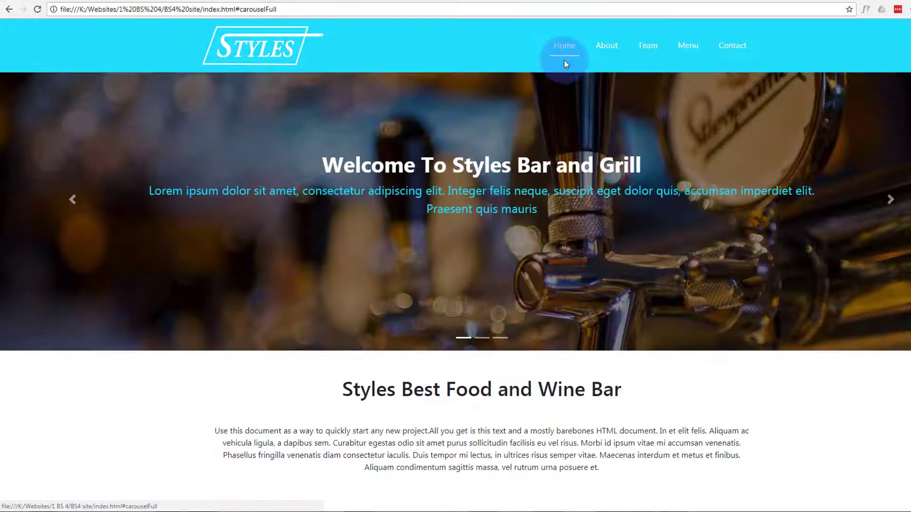
click(606, 45)
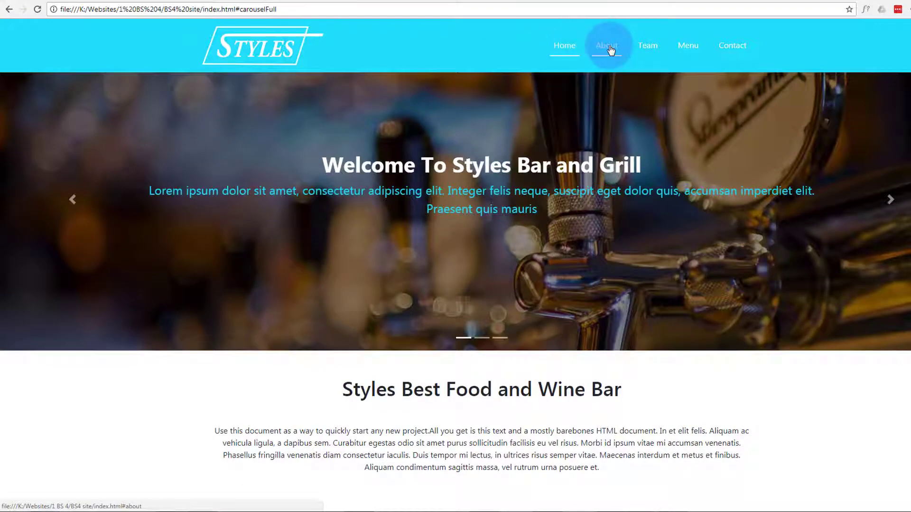
click(606, 45)
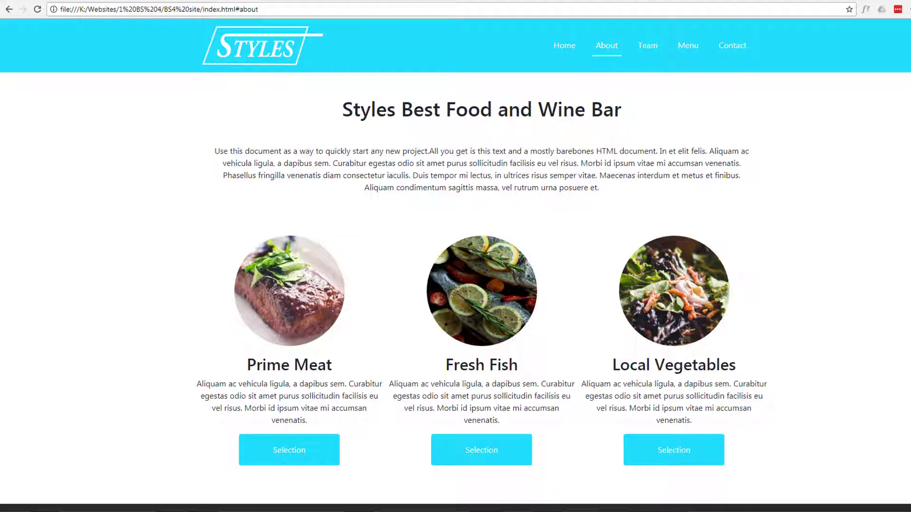
click(563, 45)
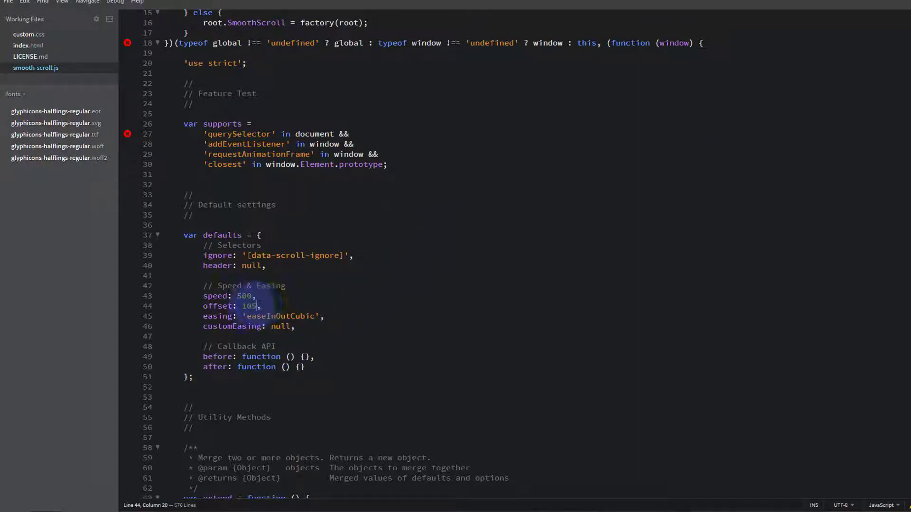
Place the cursor on the default offset value to change it to 105
click(254, 306)
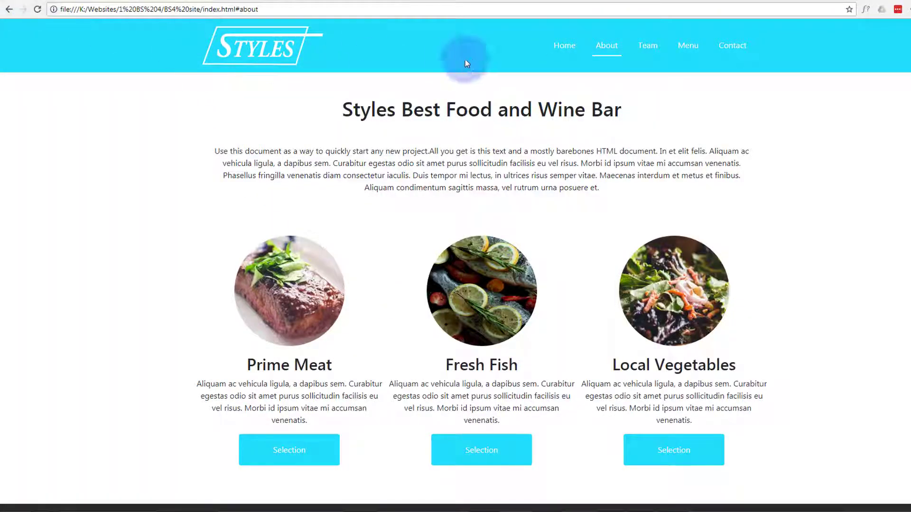
click(606, 46)
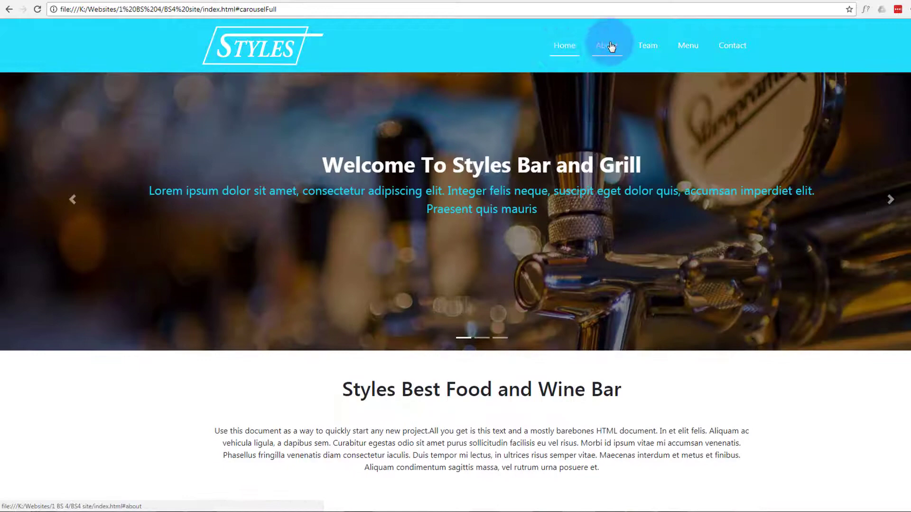
click(606, 46)
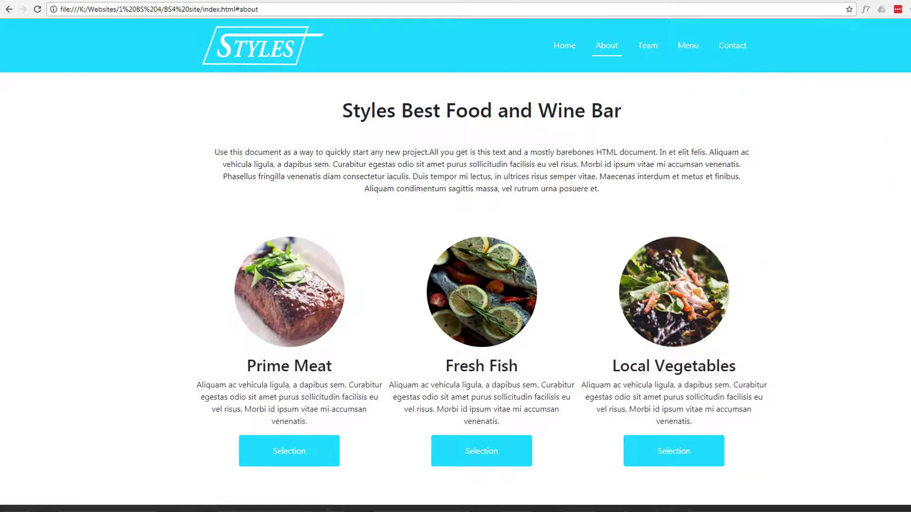
click(563, 46)
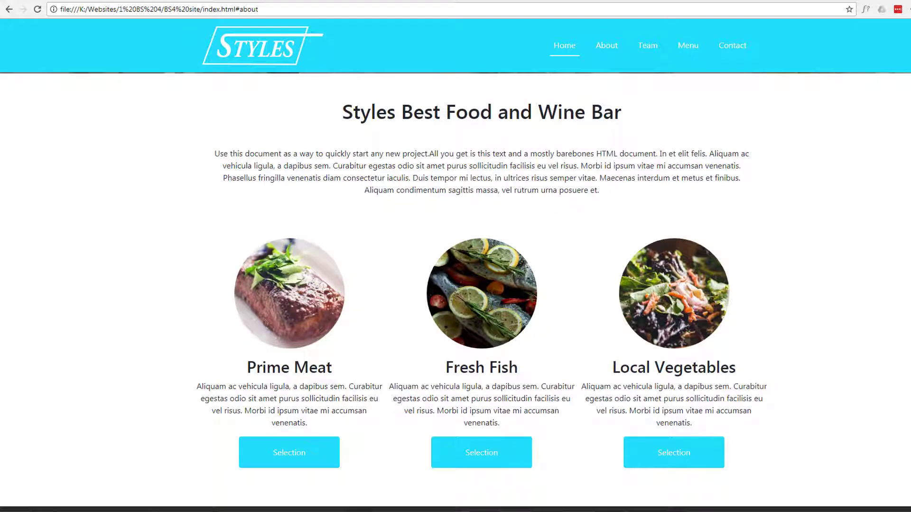
click(606, 45)
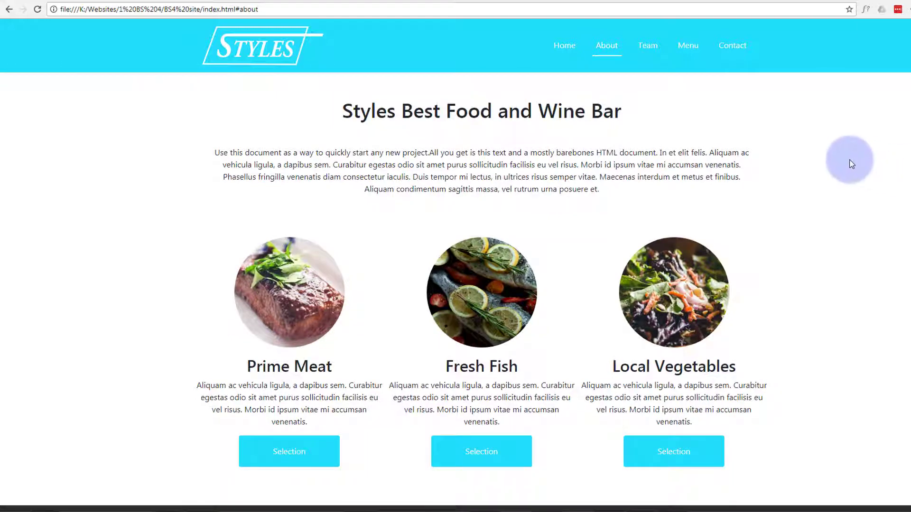
mouse_move(841, 177)
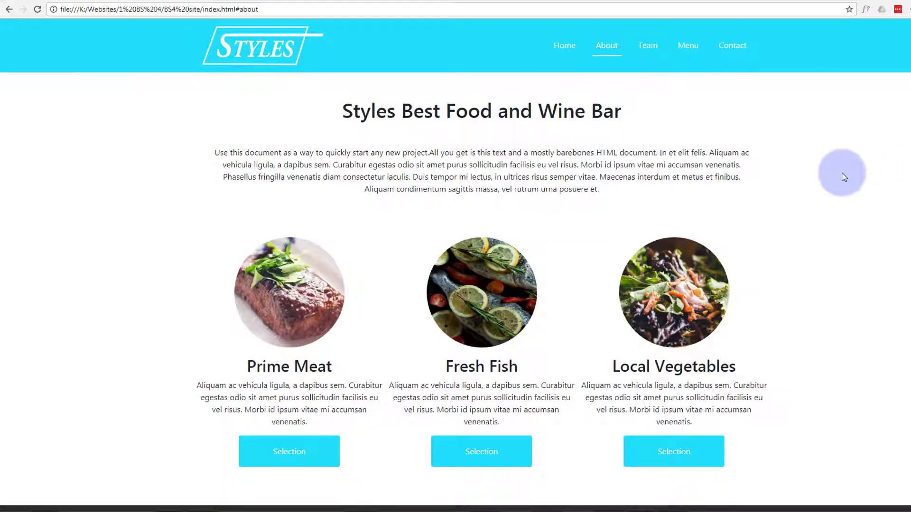
click(564, 46)
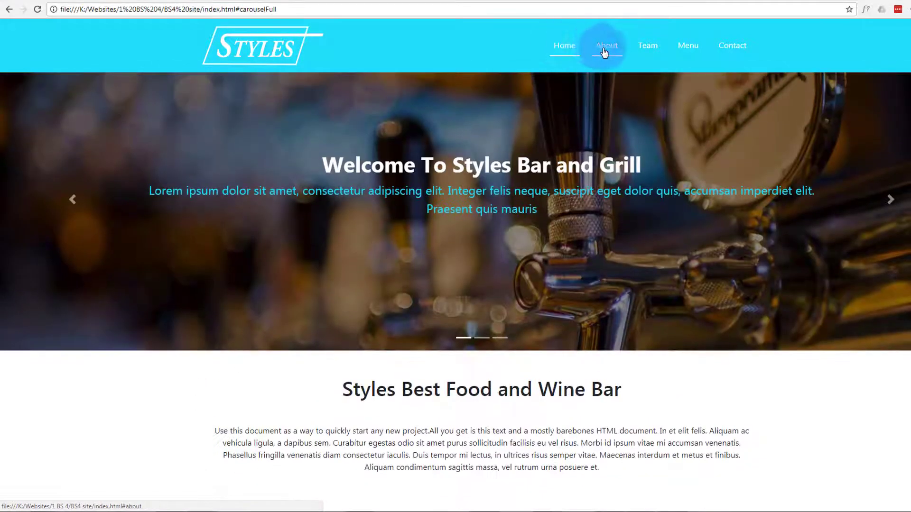
click(606, 46)
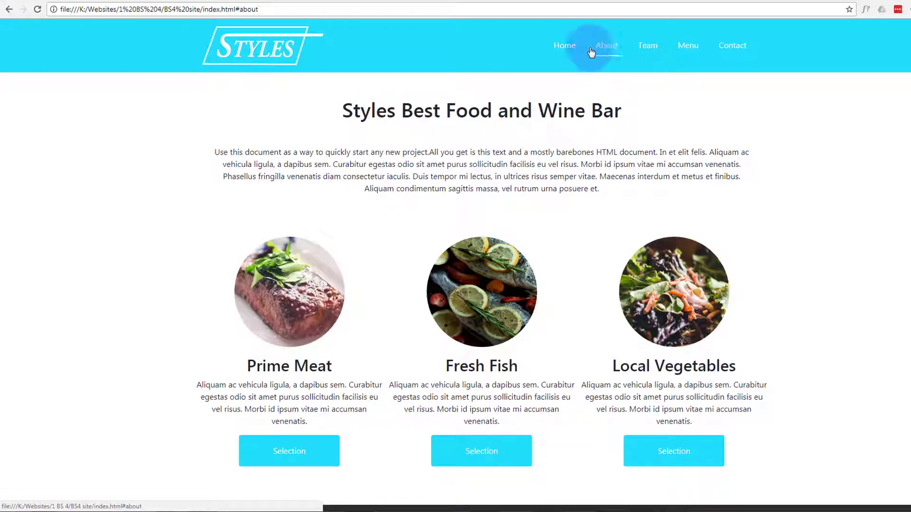
click(563, 45)
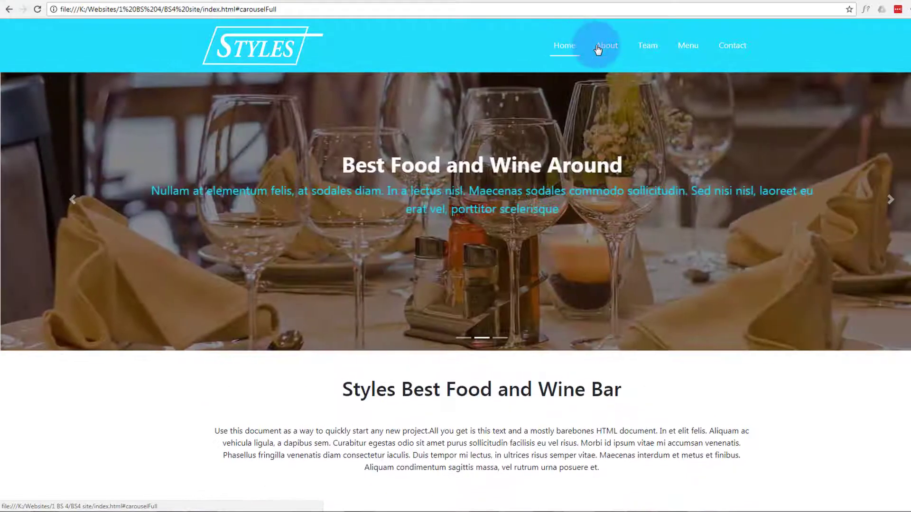
click(606, 45)
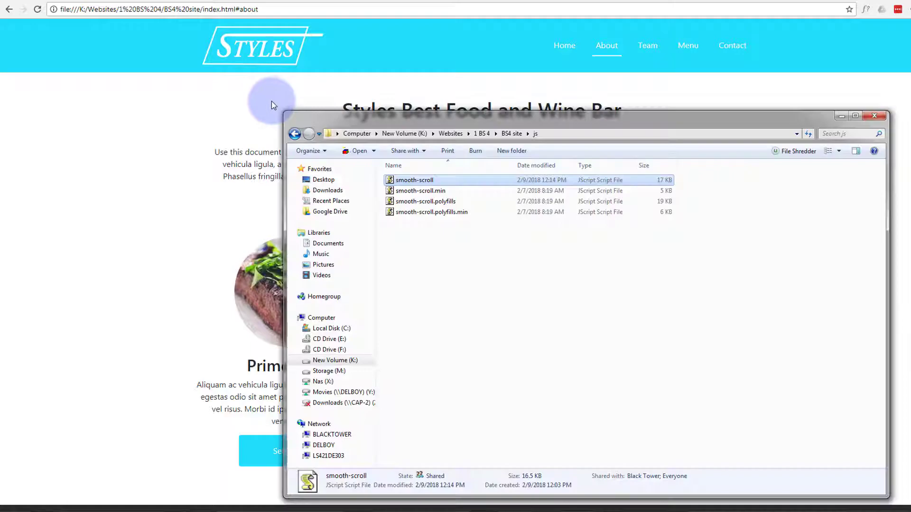
Open the smooth-scroll script from the site's js folder
double_click(414, 180)
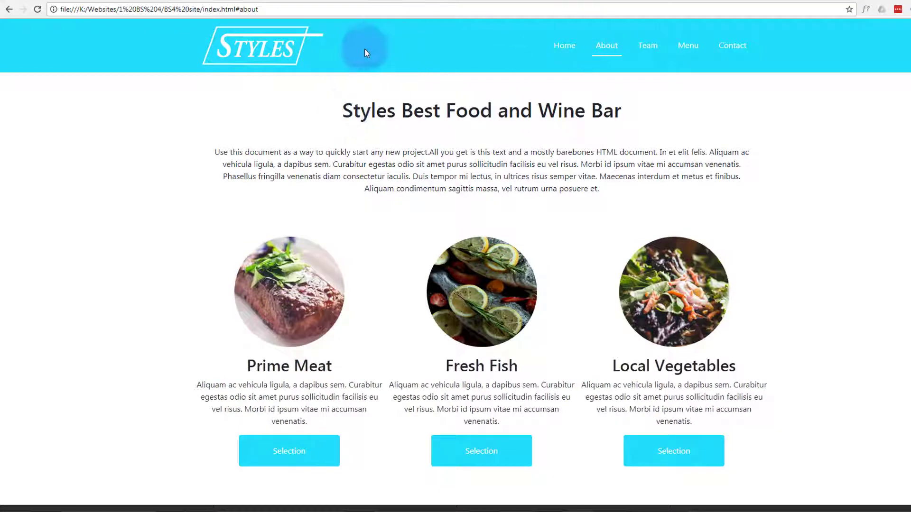
click(563, 46)
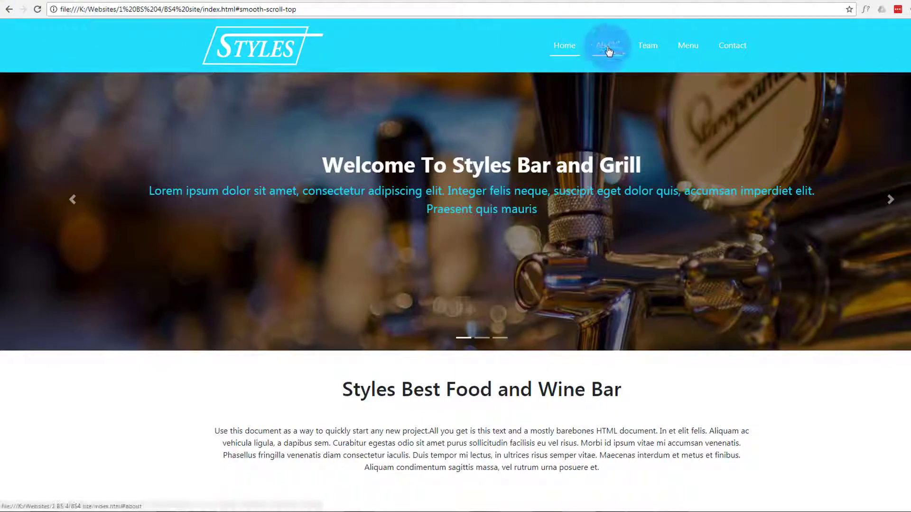
click(607, 46)
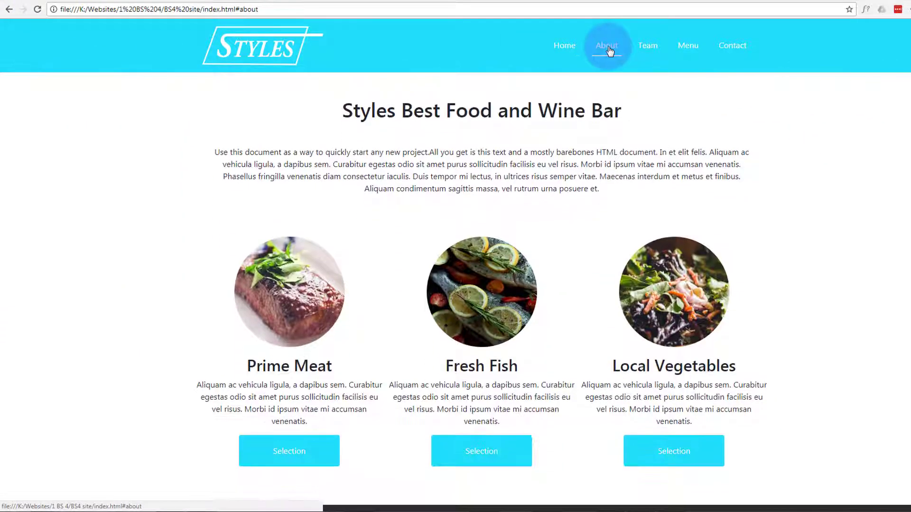
click(563, 46)
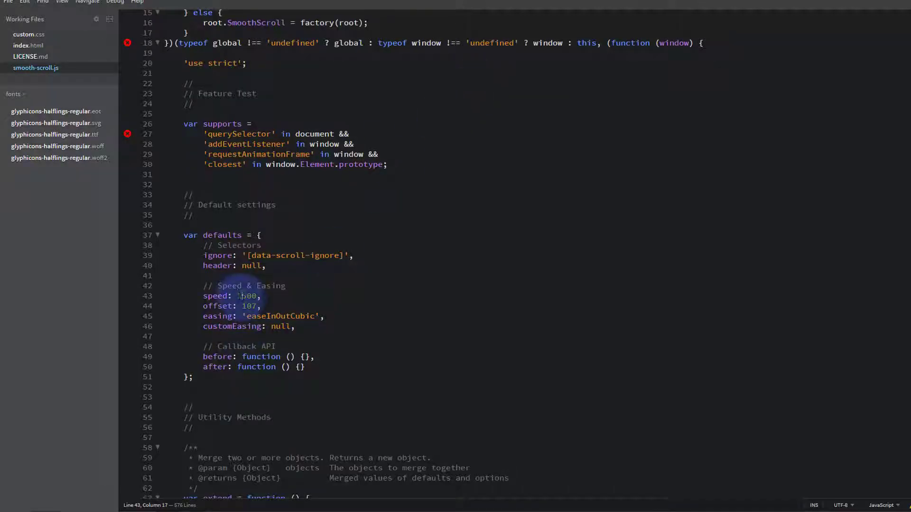
Change the default scroll speed digits to 2500
drag(238, 296, 244, 296)
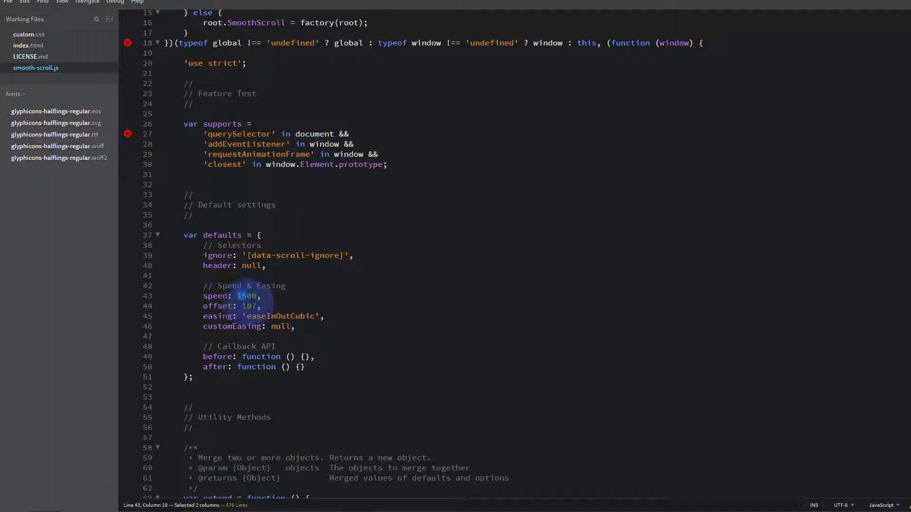
text(2500)
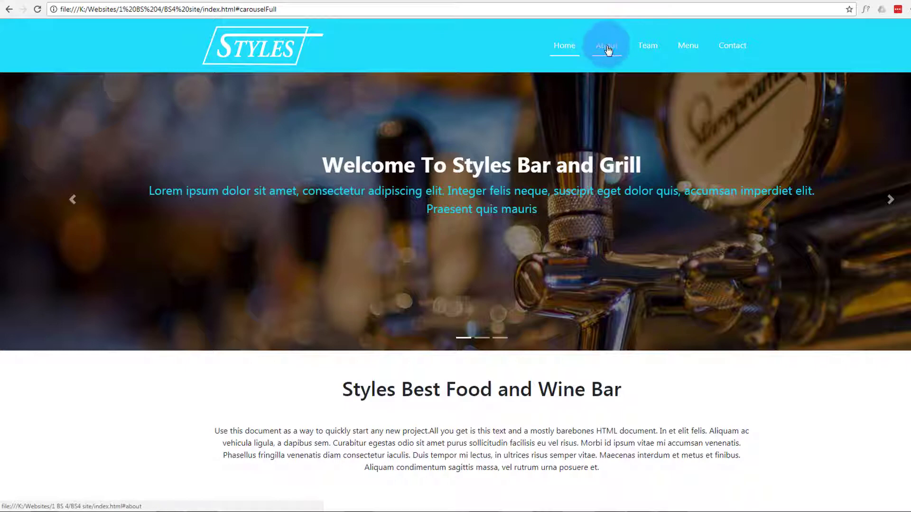
click(606, 46)
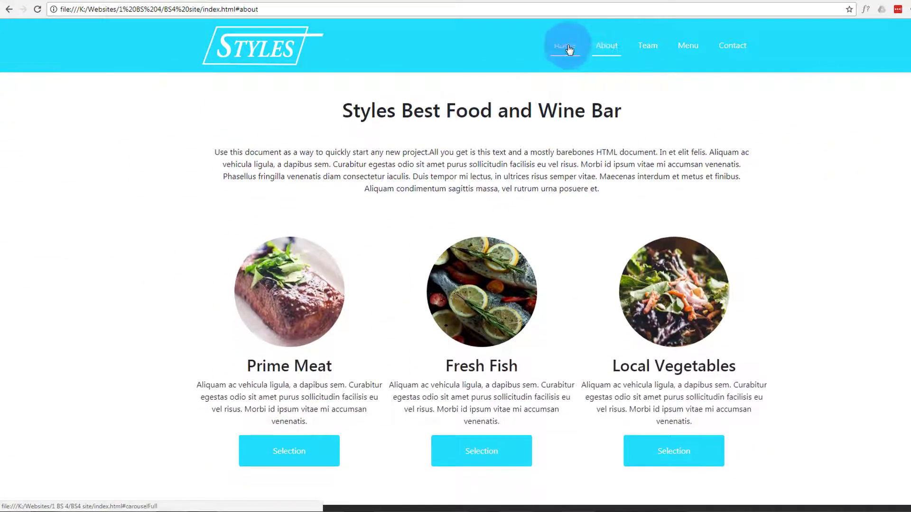
click(562, 46)
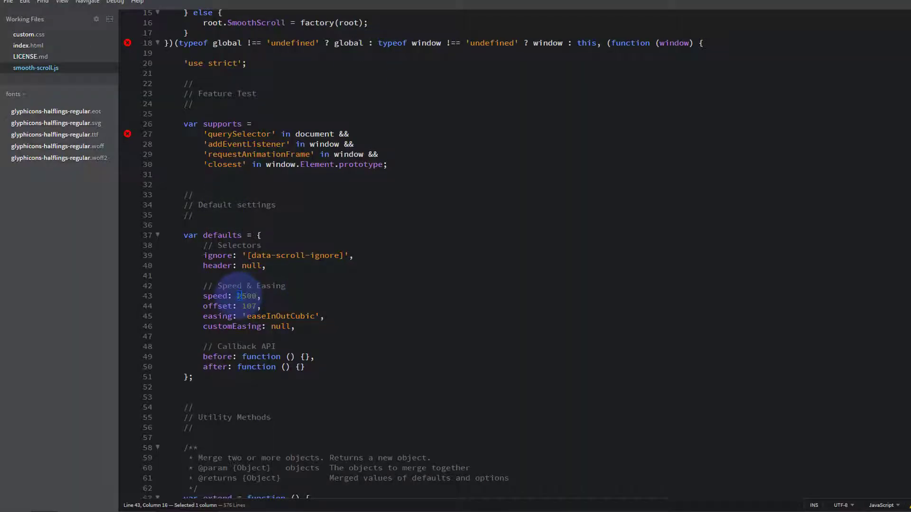
Replace digits of the scroll speed value by typing 14
text(14)
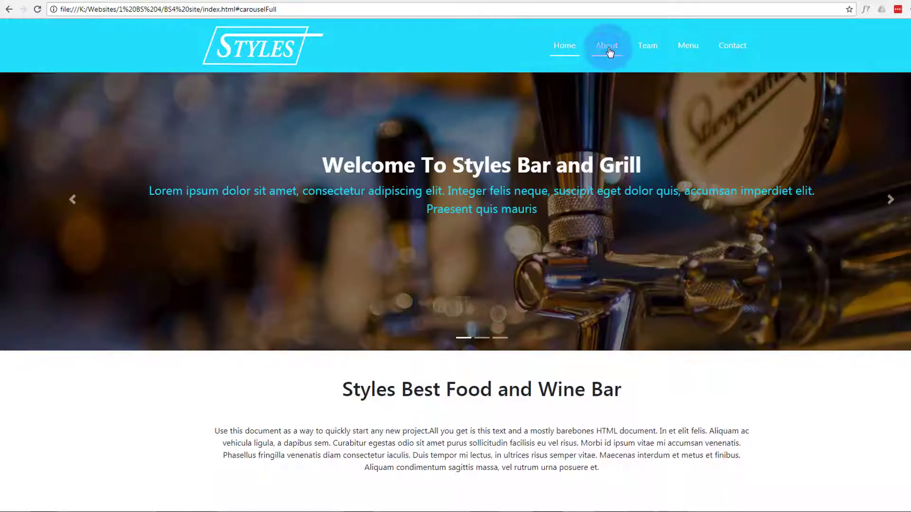
click(606, 46)
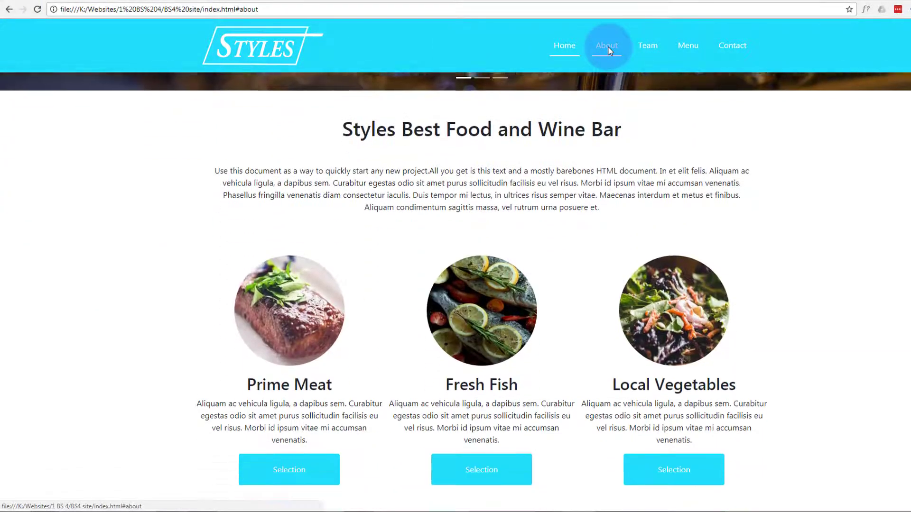
click(563, 45)
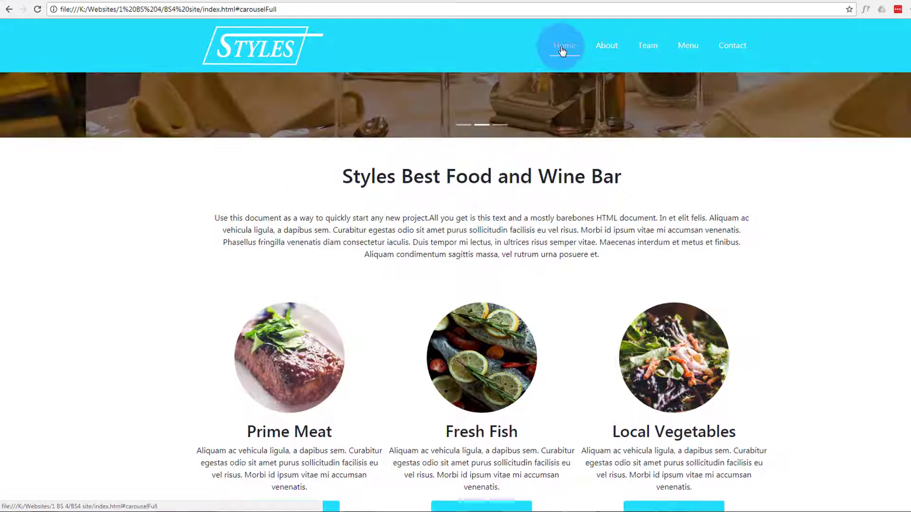
click(563, 45)
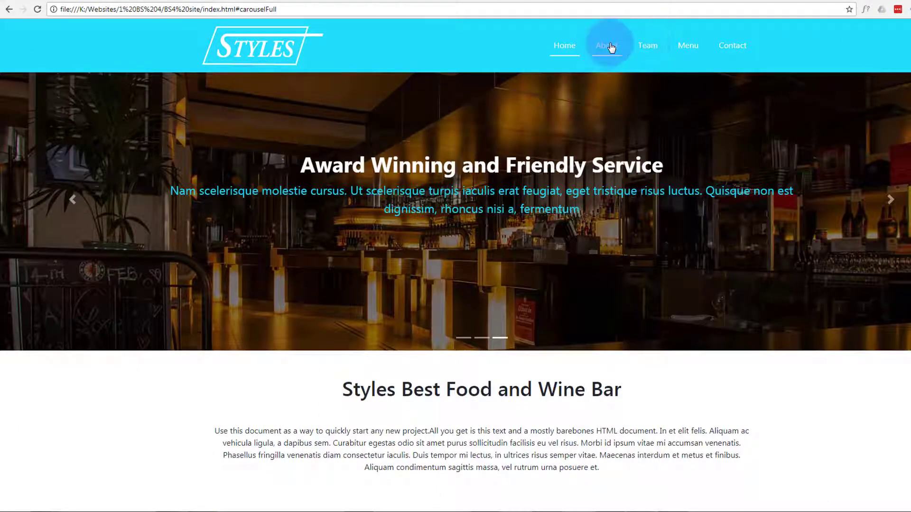
click(606, 45)
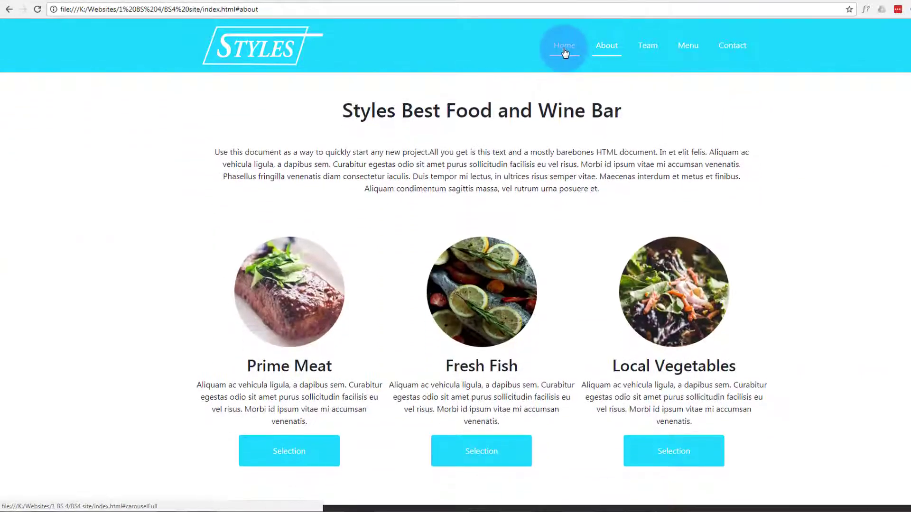
click(563, 46)
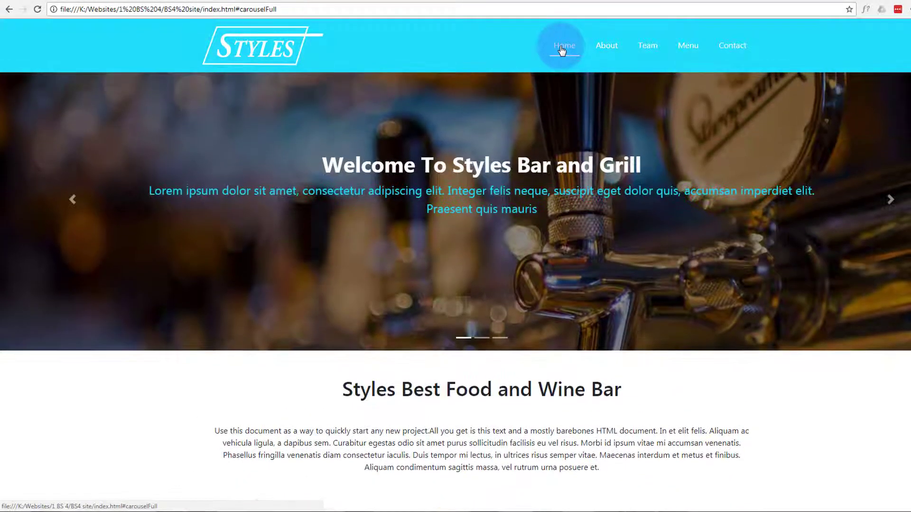